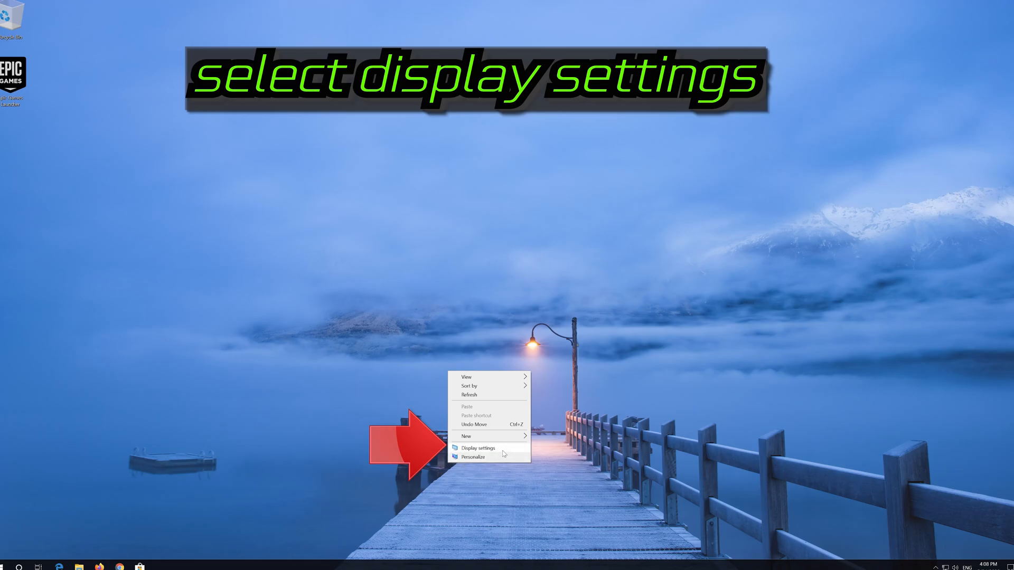
- Lower the display resolution to 1024 × 768 in Display settings
click(478, 447)
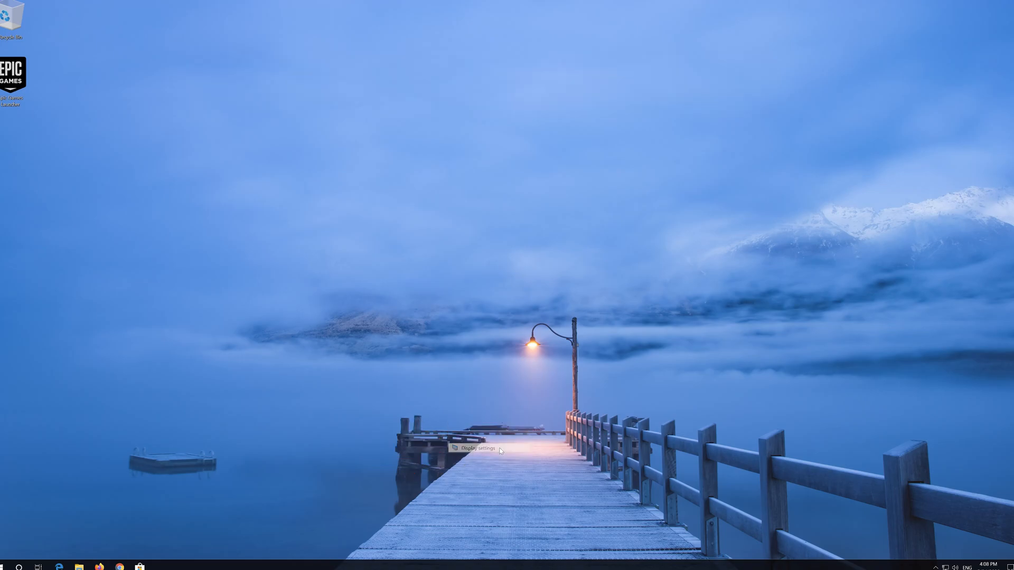
click(472, 449)
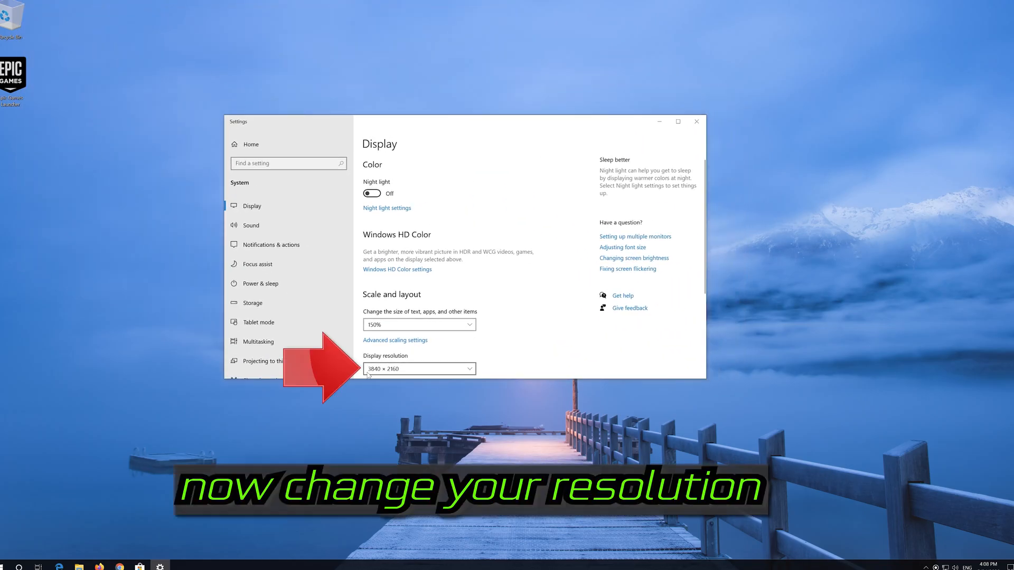
mouse_move(426, 373)
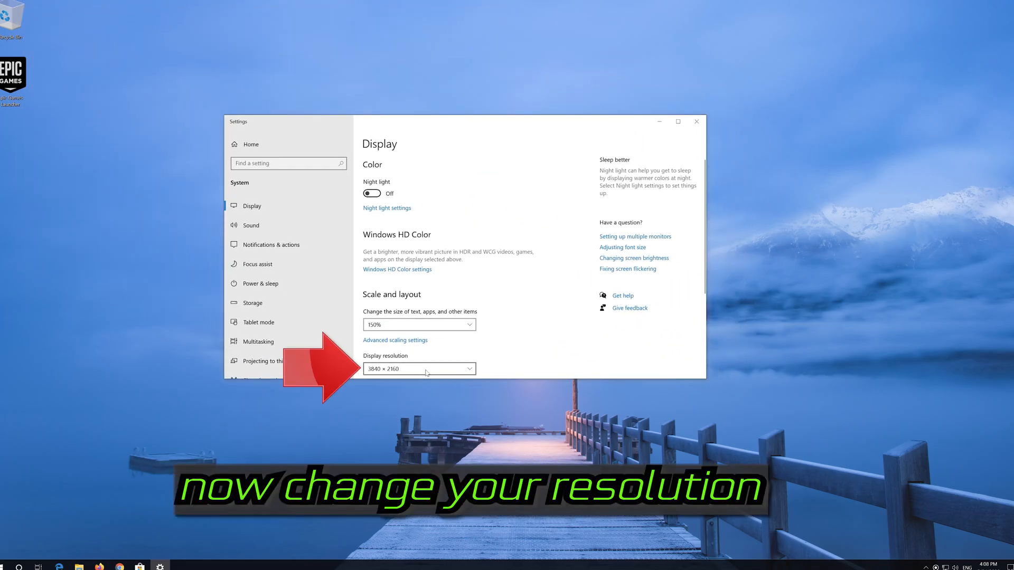
click(419, 369)
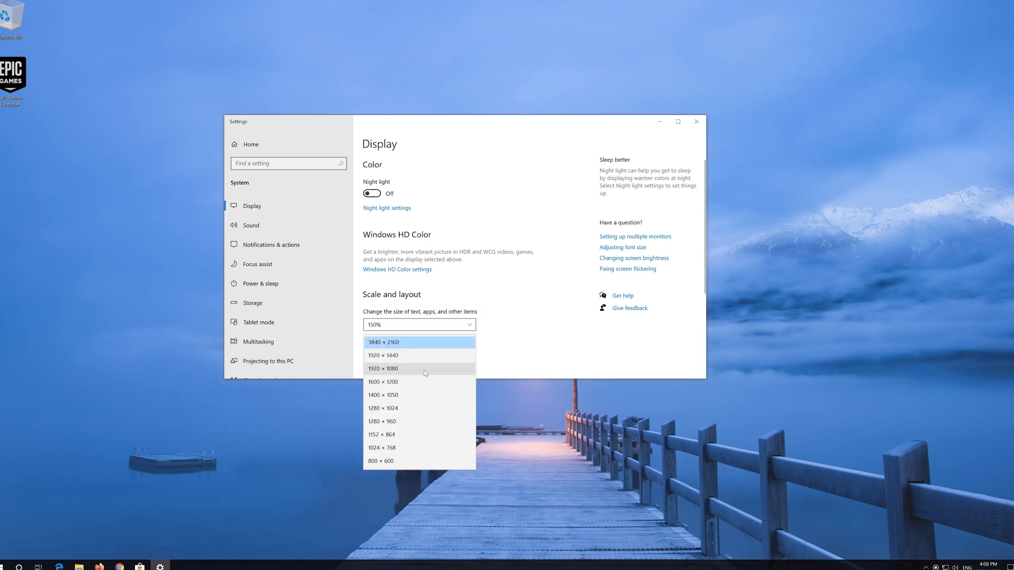
mouse_move(399, 408)
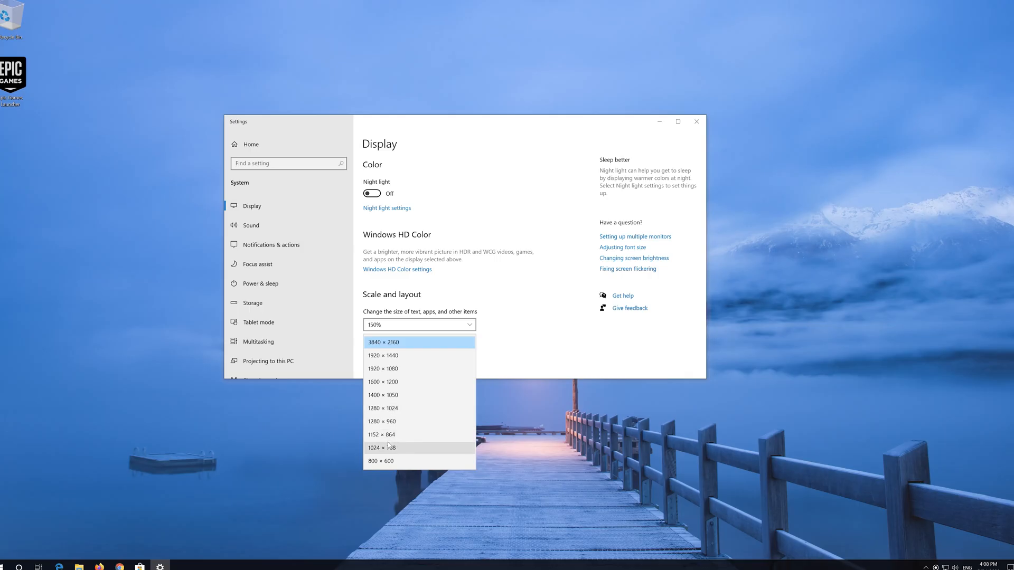
click(383, 355)
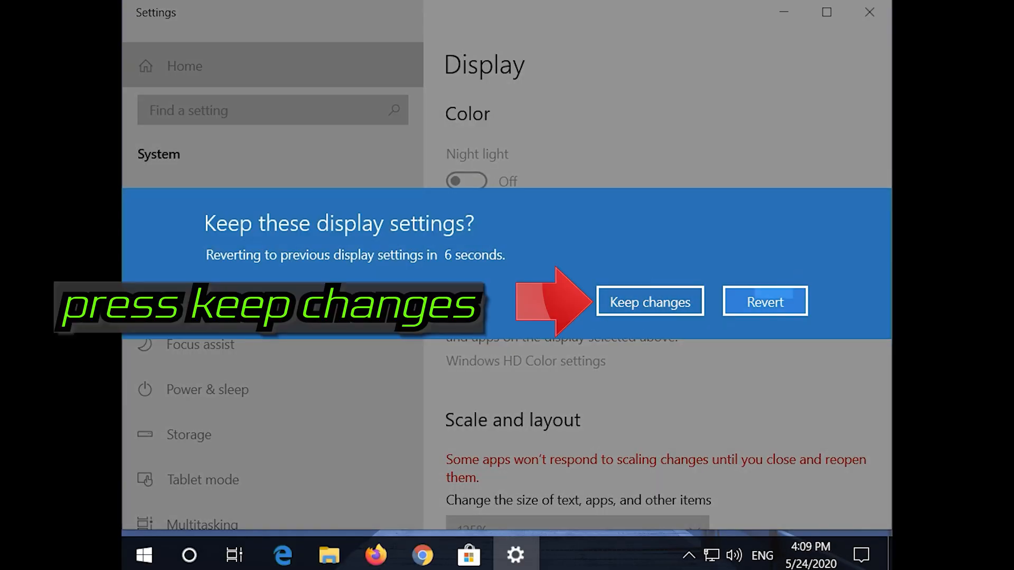
- Confirm Keep changes so the 1024 × 768 resolution stays applied
click(649, 302)
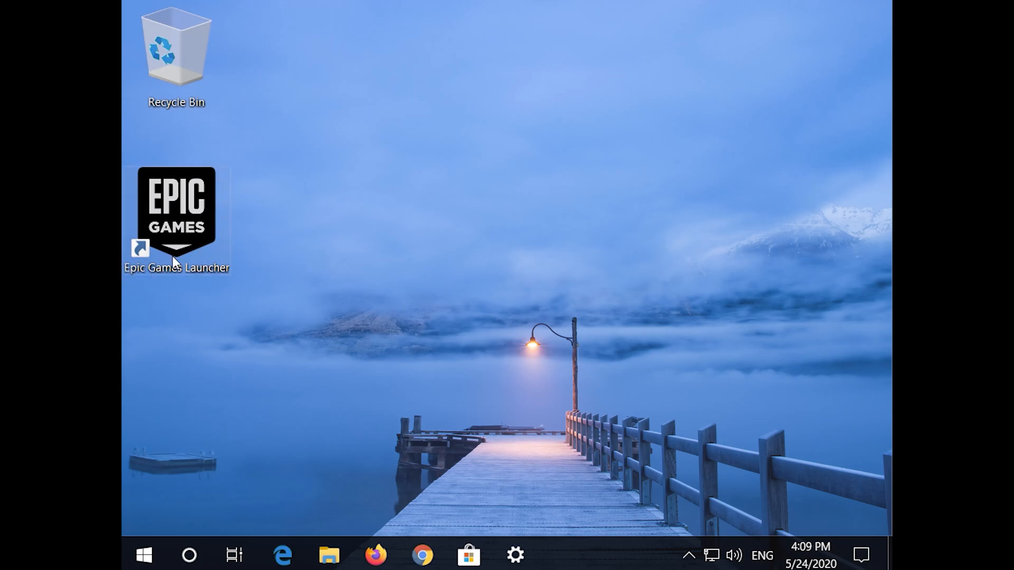
- Launch the Epic Games Launcher from its desktop shortcut
double_click(176, 213)
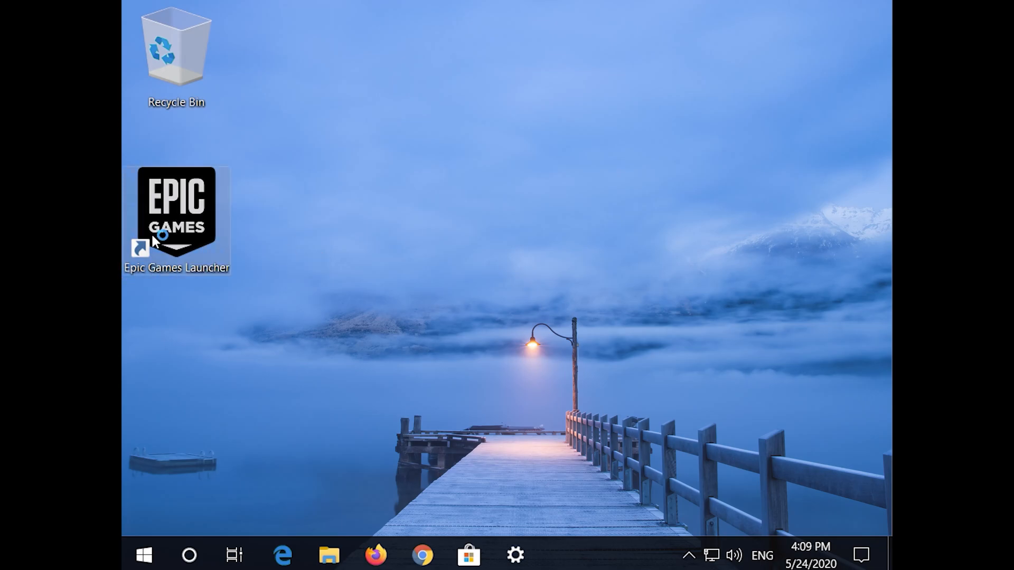
double_click(175, 211)
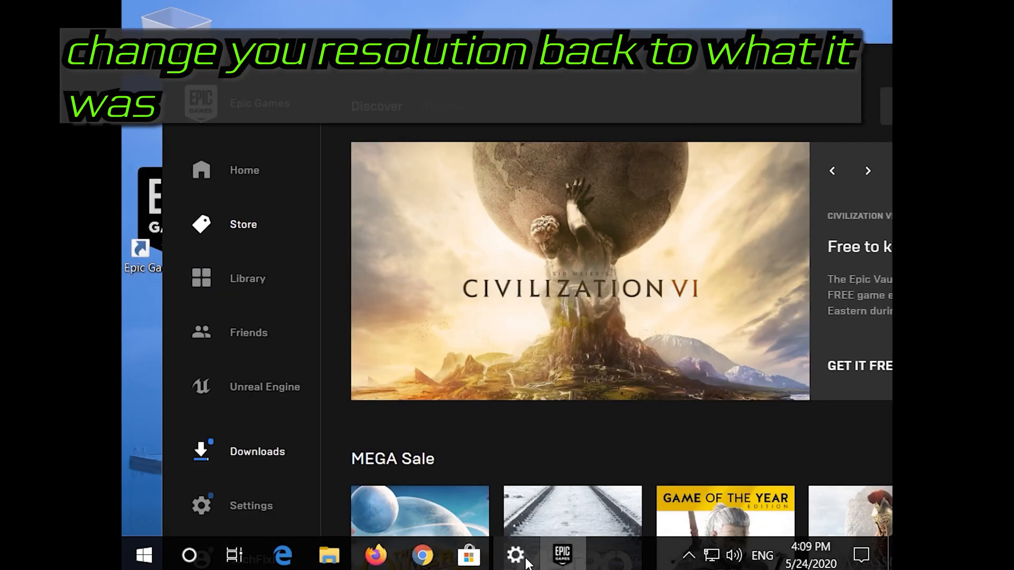
- Reopen Display settings and restore the original higher screen resolution
click(515, 555)
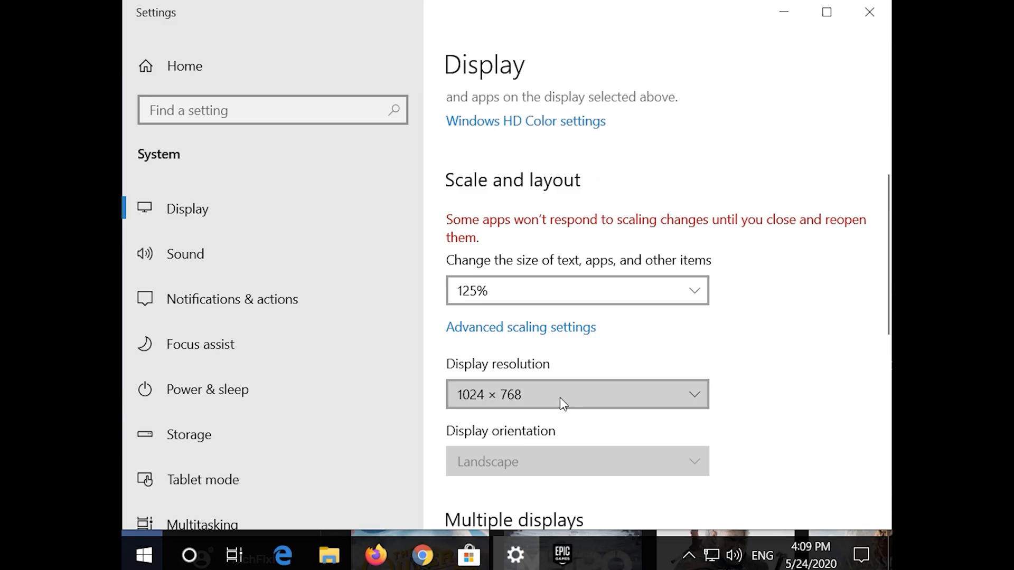
click(576, 395)
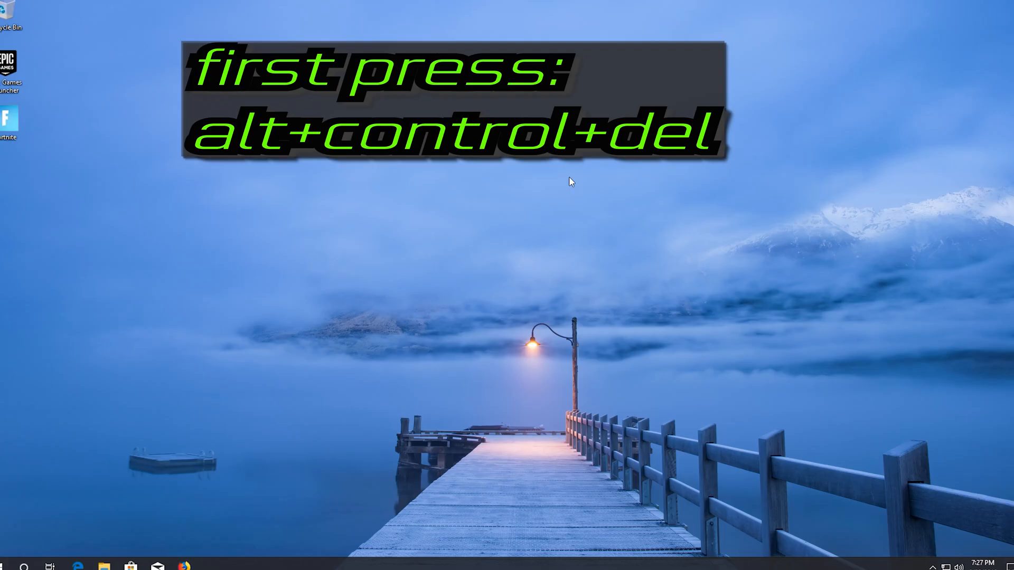
- Open Task Manager from the Ctrl+Alt+Del security screen
key(ctrl+alt+delete)
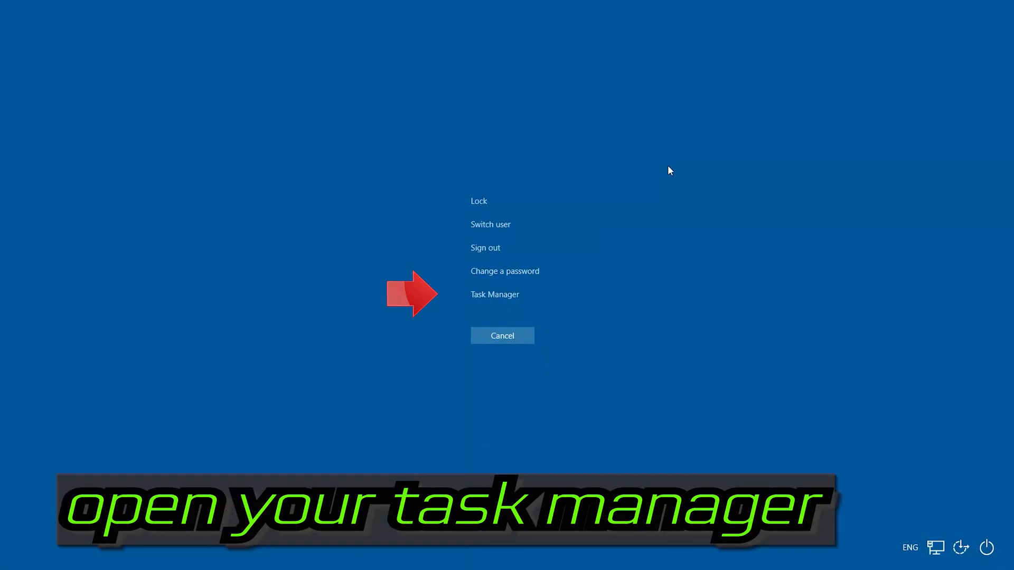
mouse_move(513, 295)
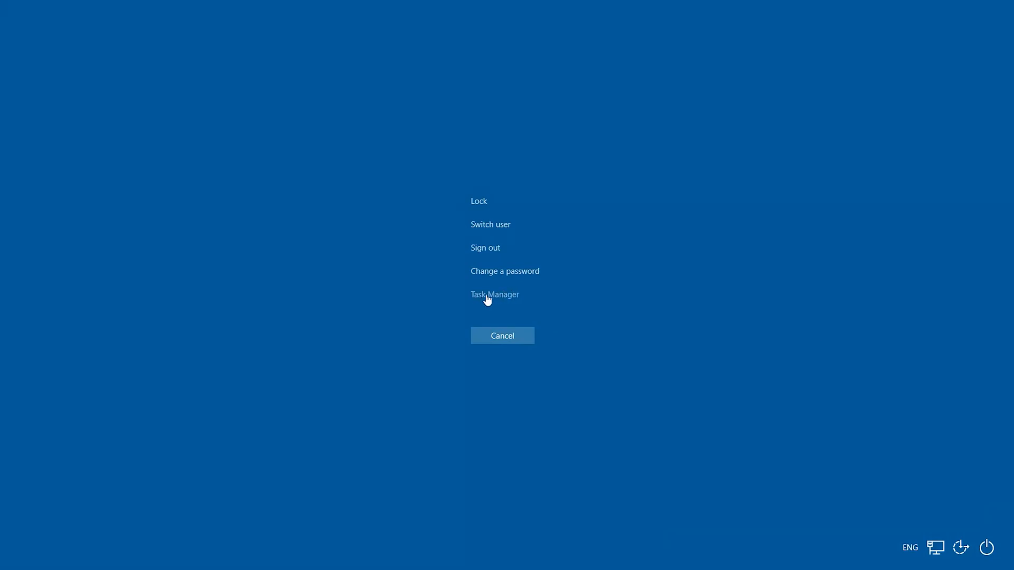
click(494, 294)
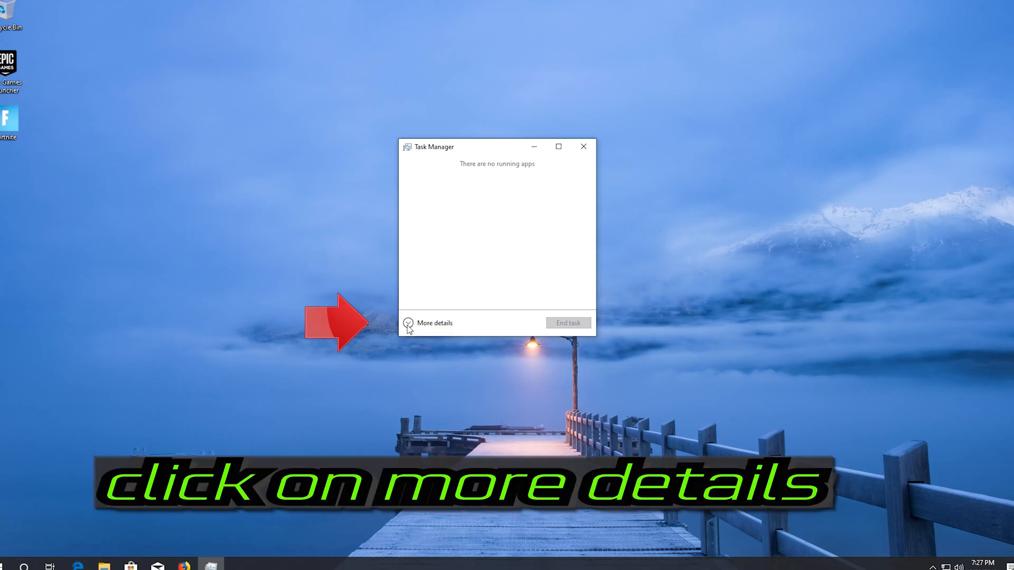
- End the EpicGamesLauncher process in Task Manager's detailed view, then close Task Manager
click(435, 323)
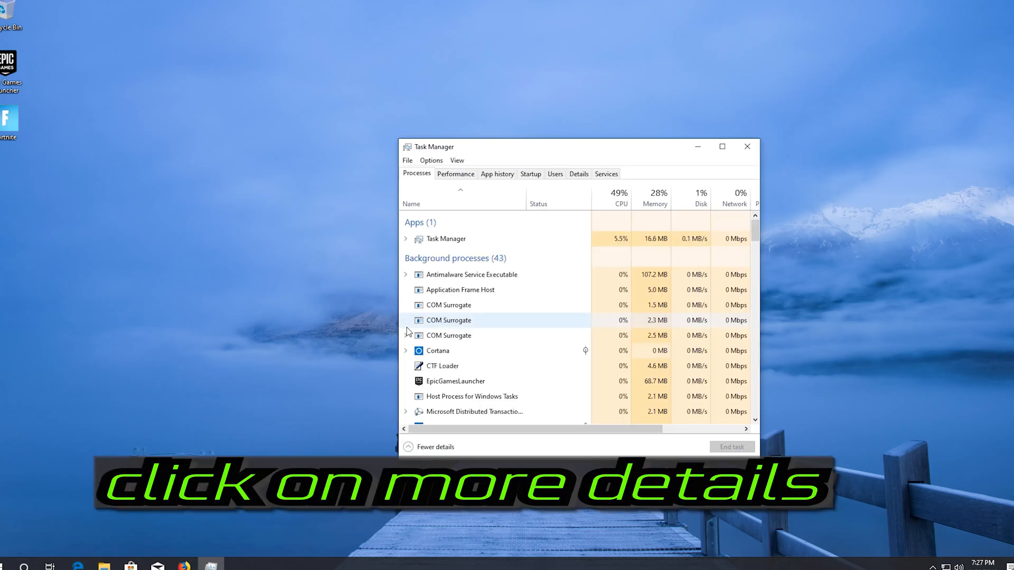
click(454, 381)
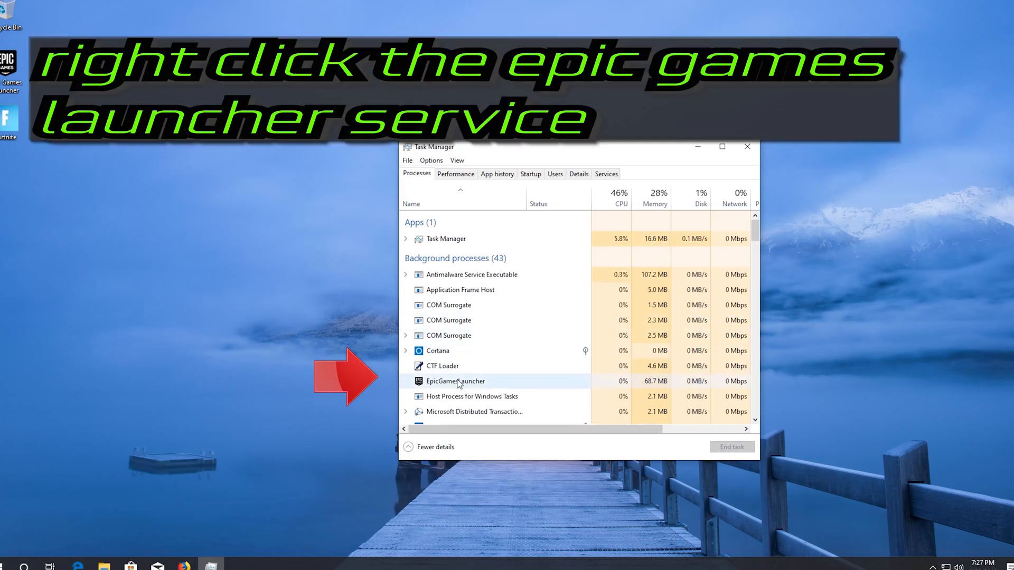
click(456, 381)
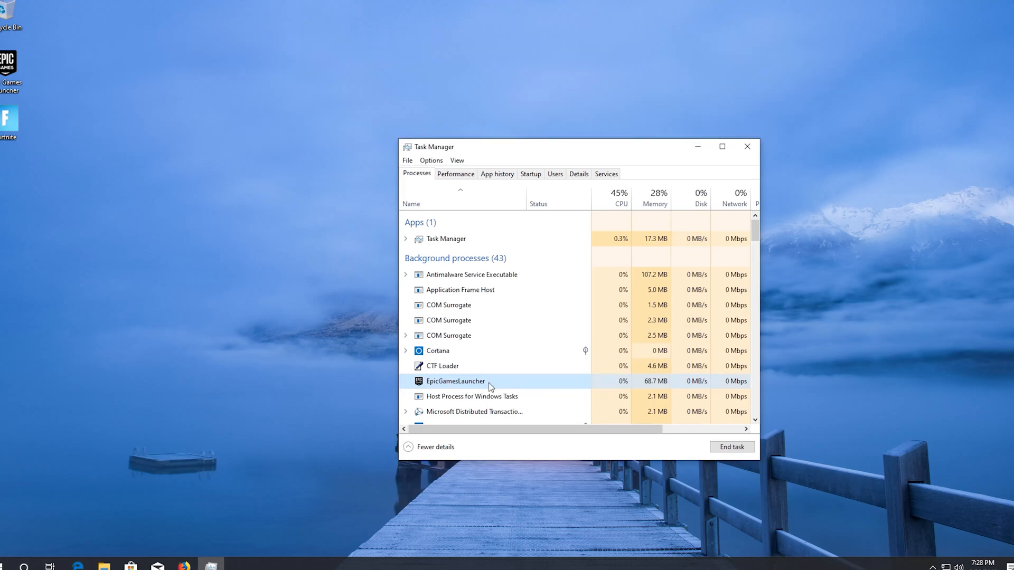
right_click(455, 381)
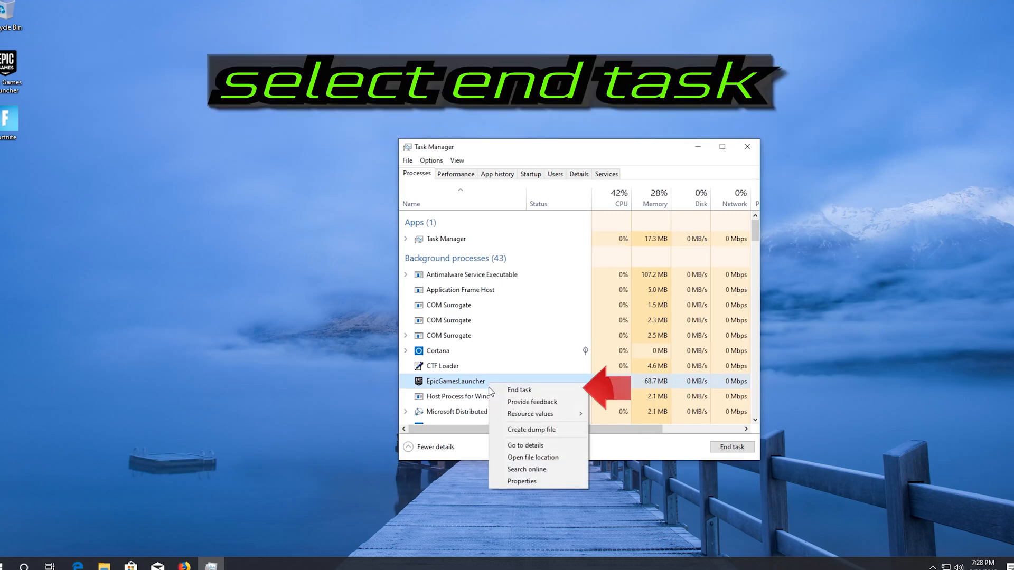
mouse_move(530, 389)
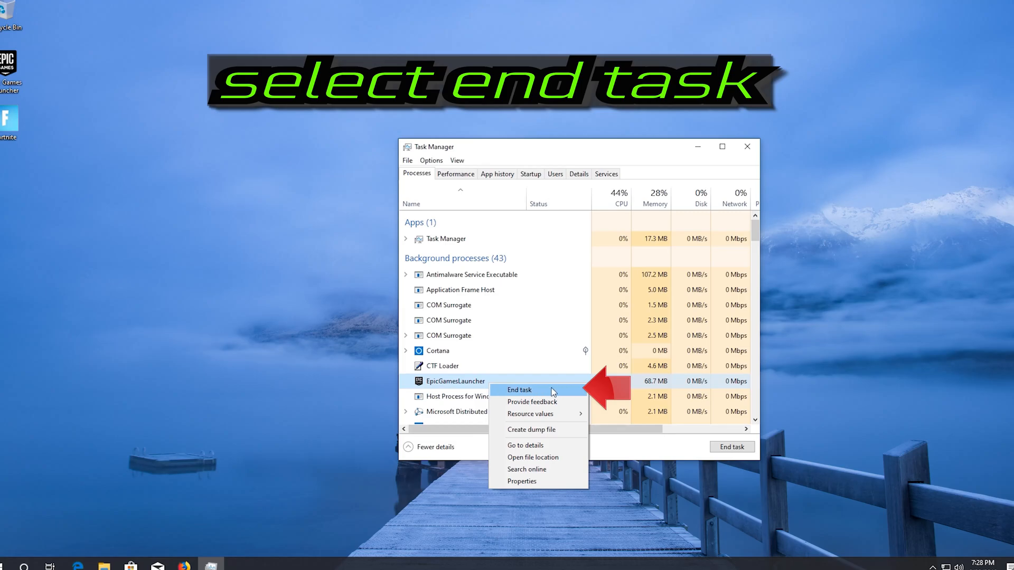
click(519, 389)
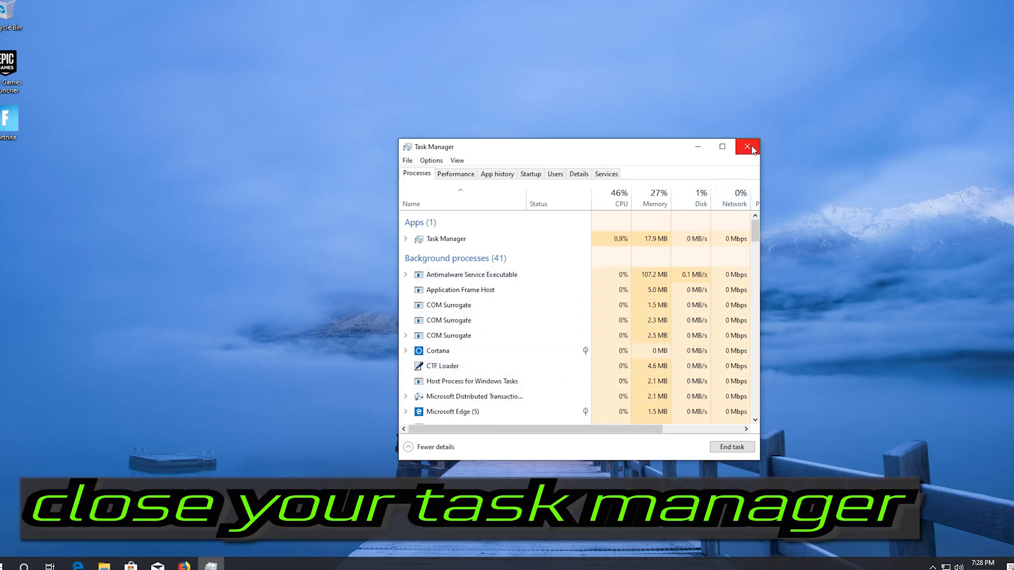
click(747, 146)
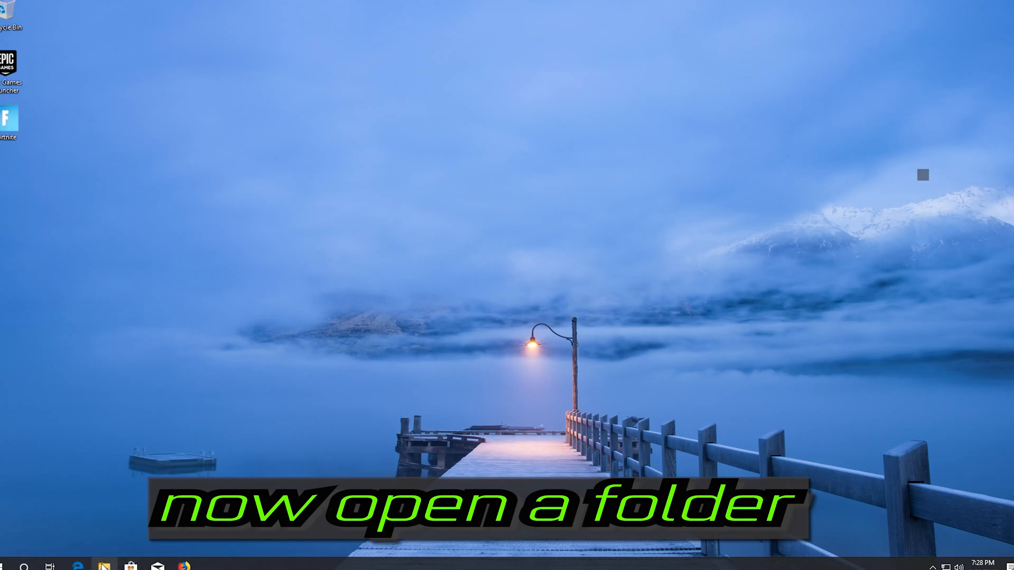
- Open File Explorer's View options to show hidden items
click(104, 566)
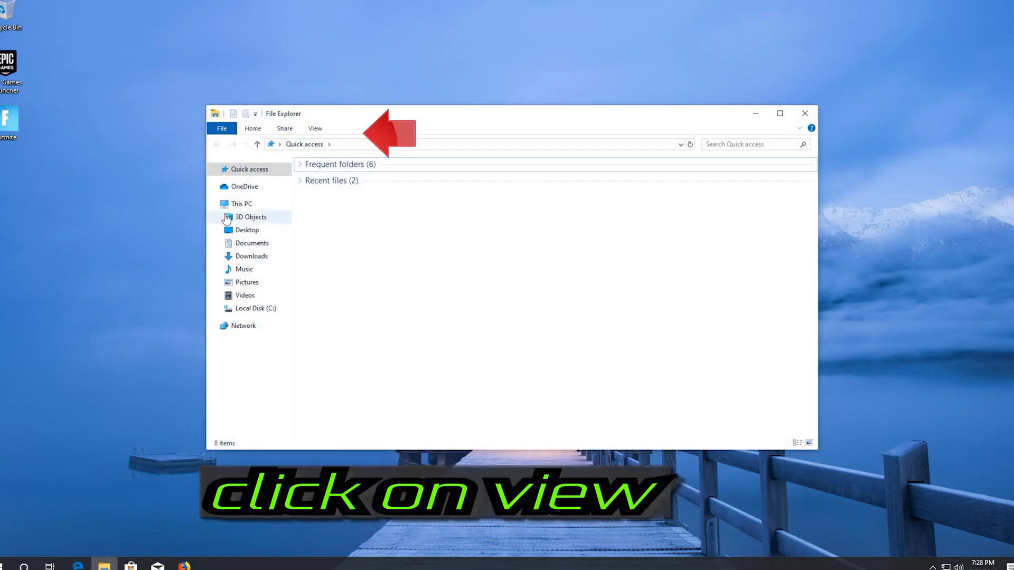
click(315, 128)
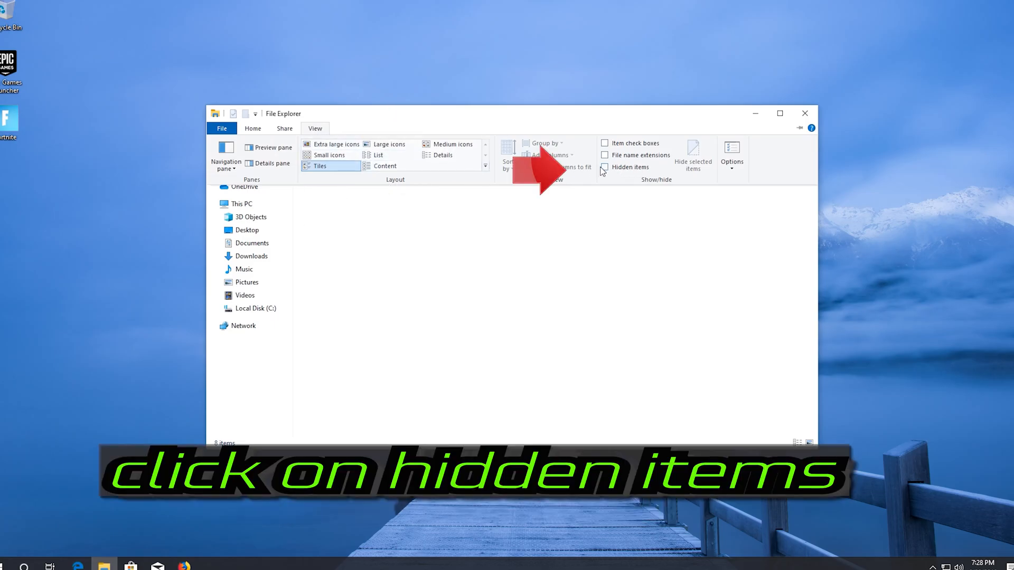
mouse_move(604, 167)
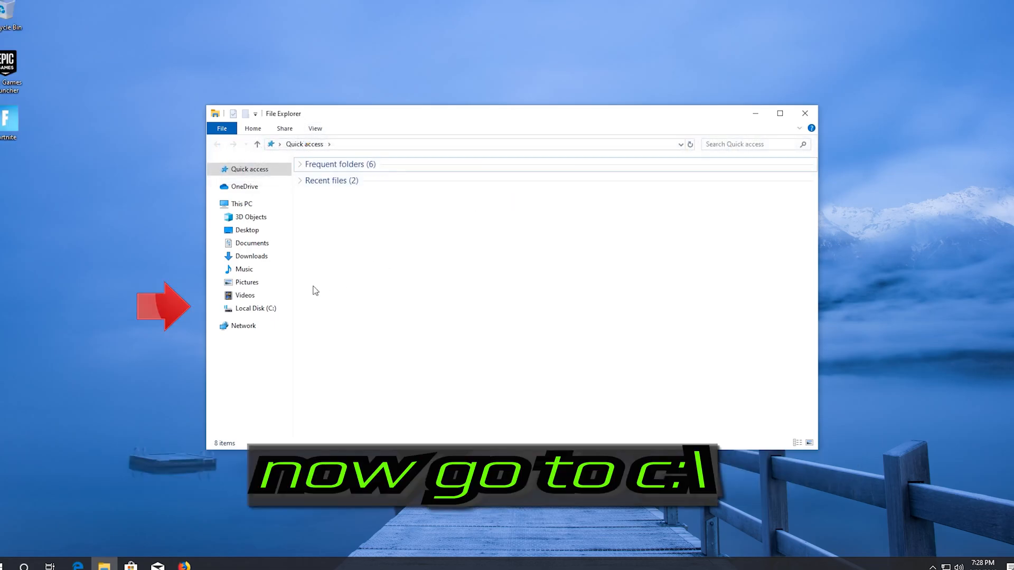
- Browse to C:\Users\<user>\AppData\Local\EpicGamesLauncher\Saved
click(254, 308)
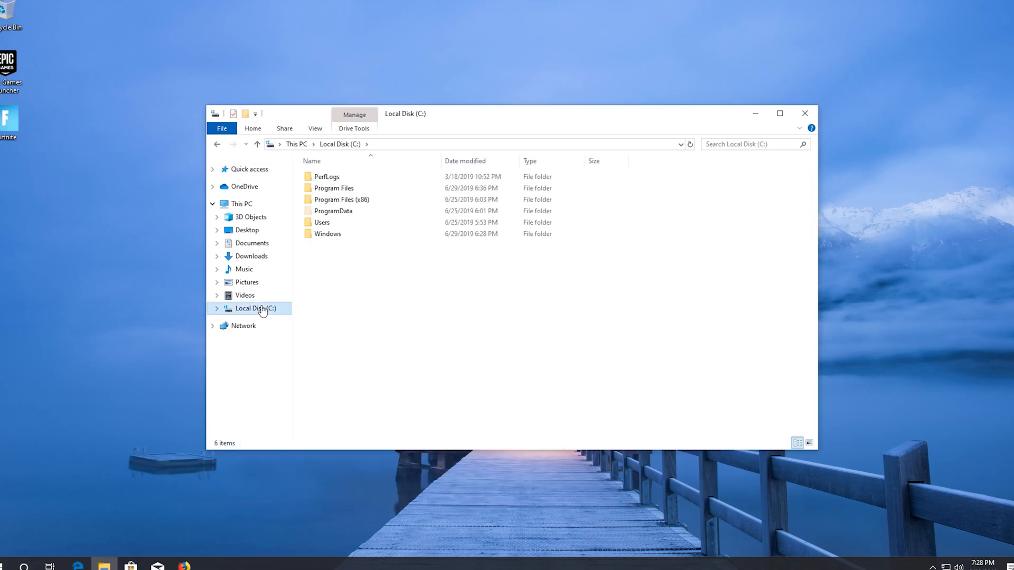
mouse_move(321, 222)
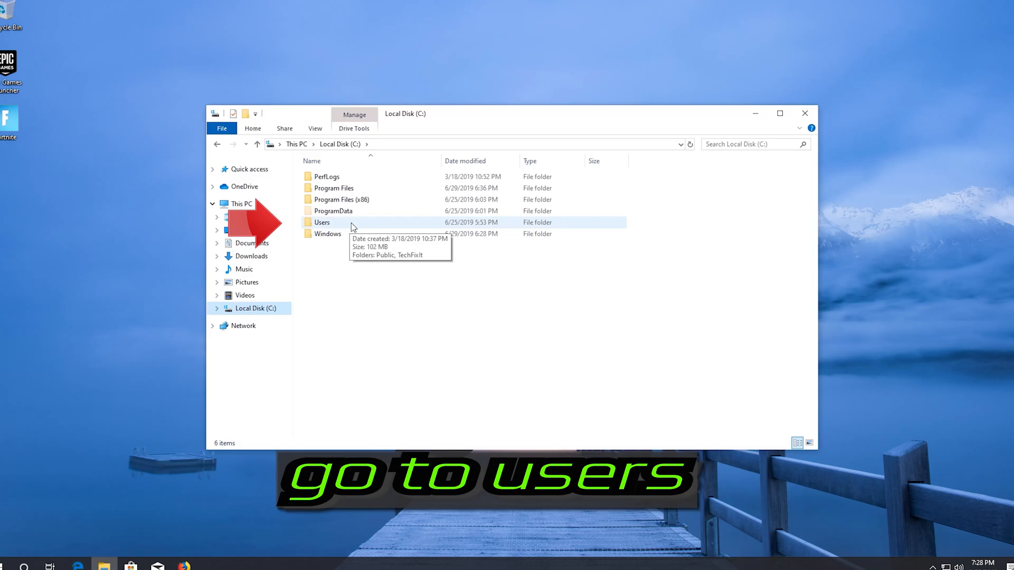
double_click(321, 222)
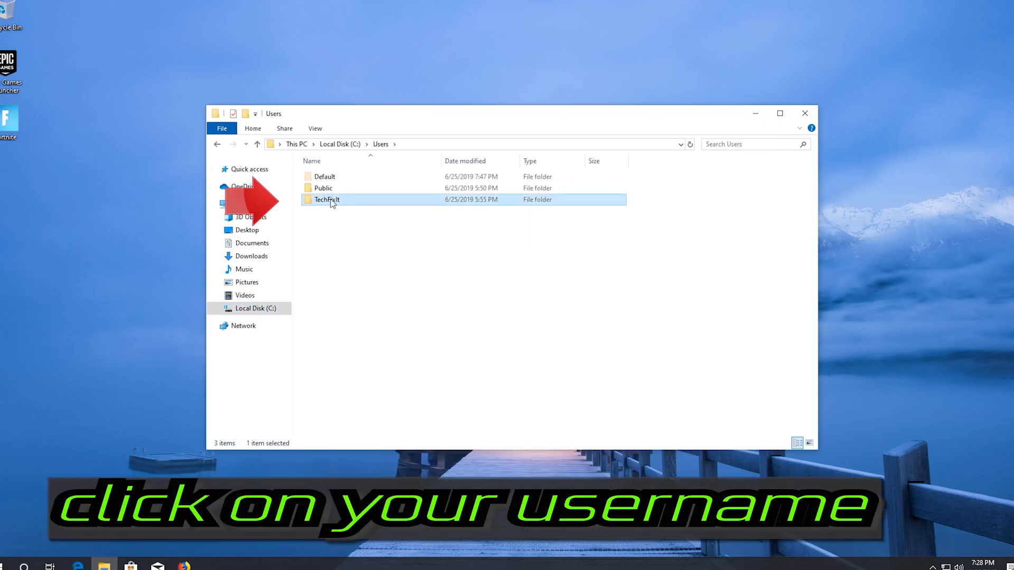
mouse_move(326, 199)
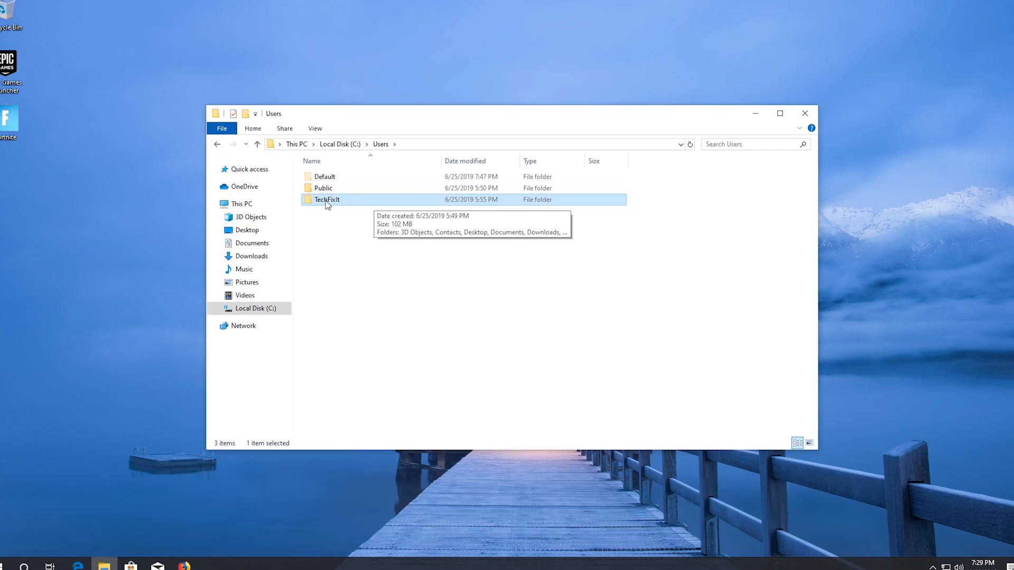
double_click(326, 199)
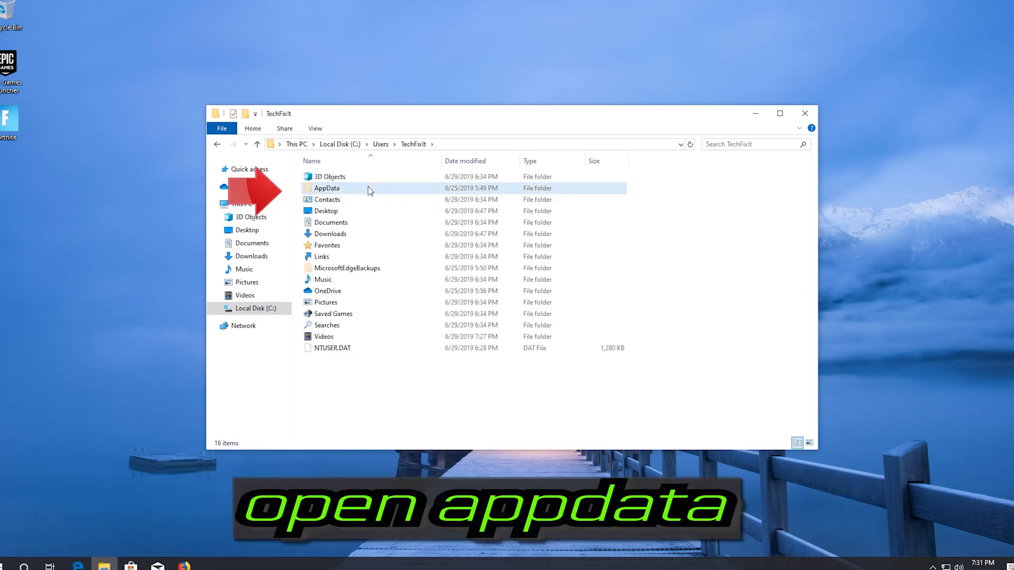
click(327, 188)
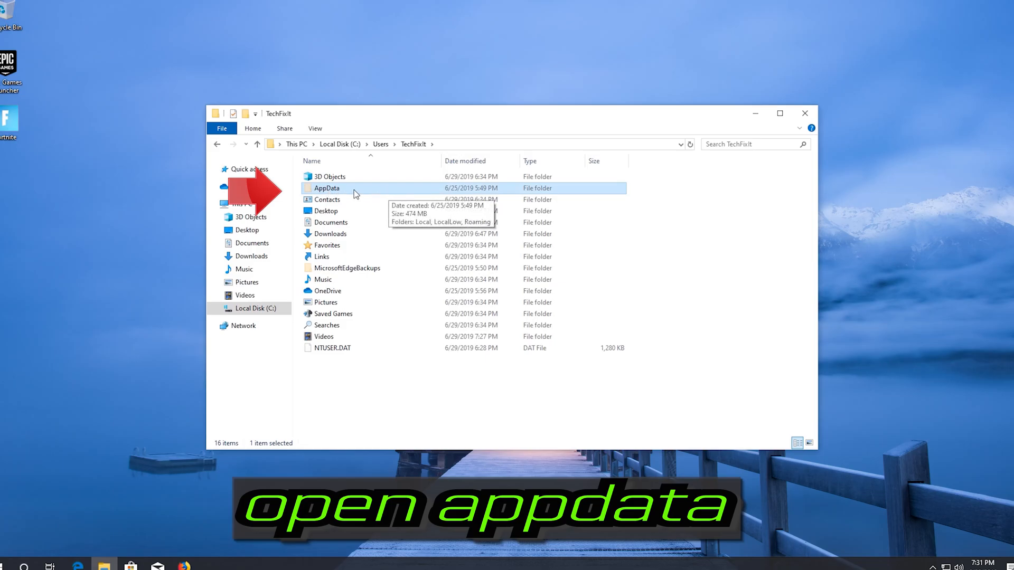
mouse_move(369, 192)
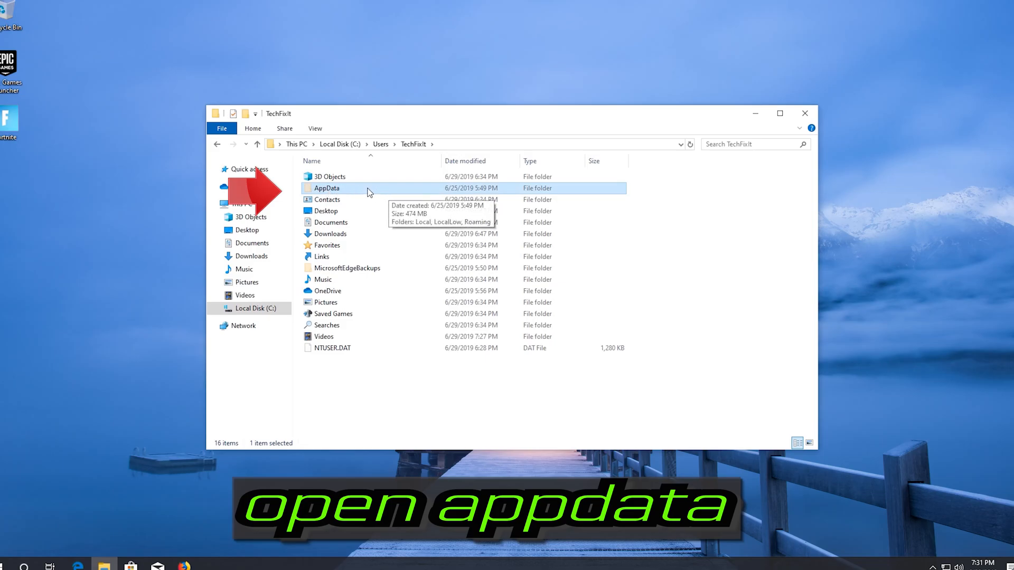
double_click(327, 188)
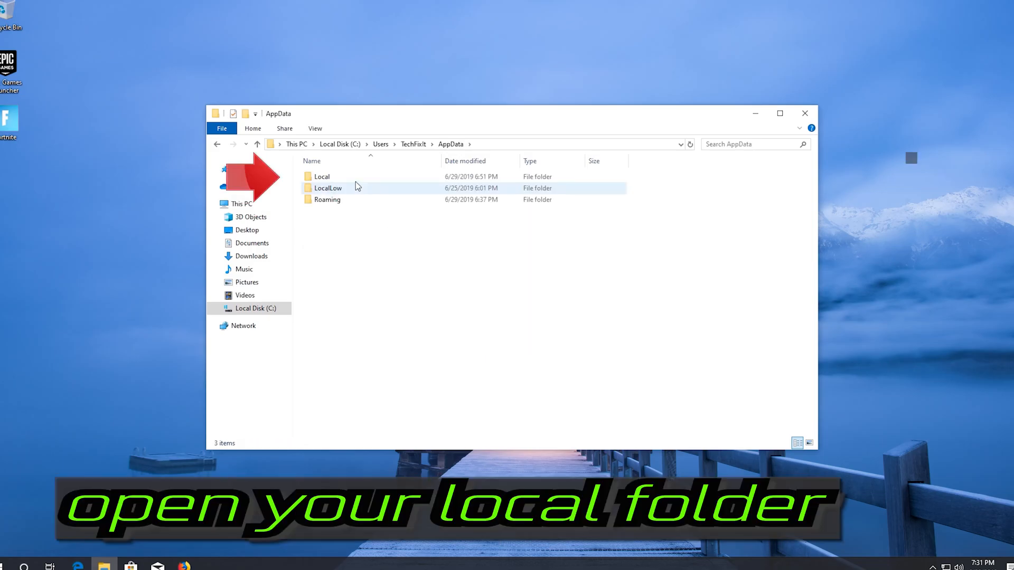
click(322, 176)
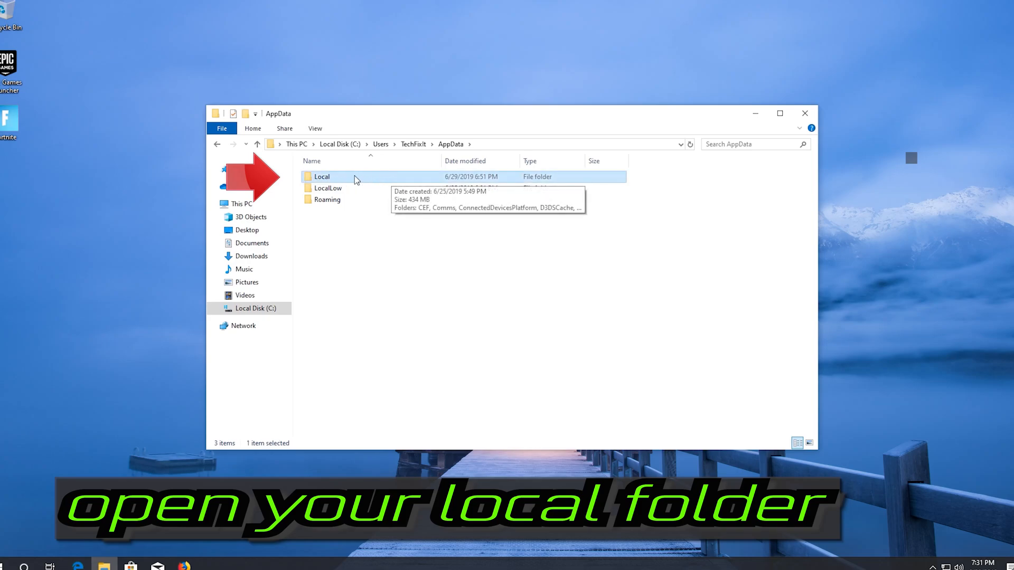
double_click(322, 176)
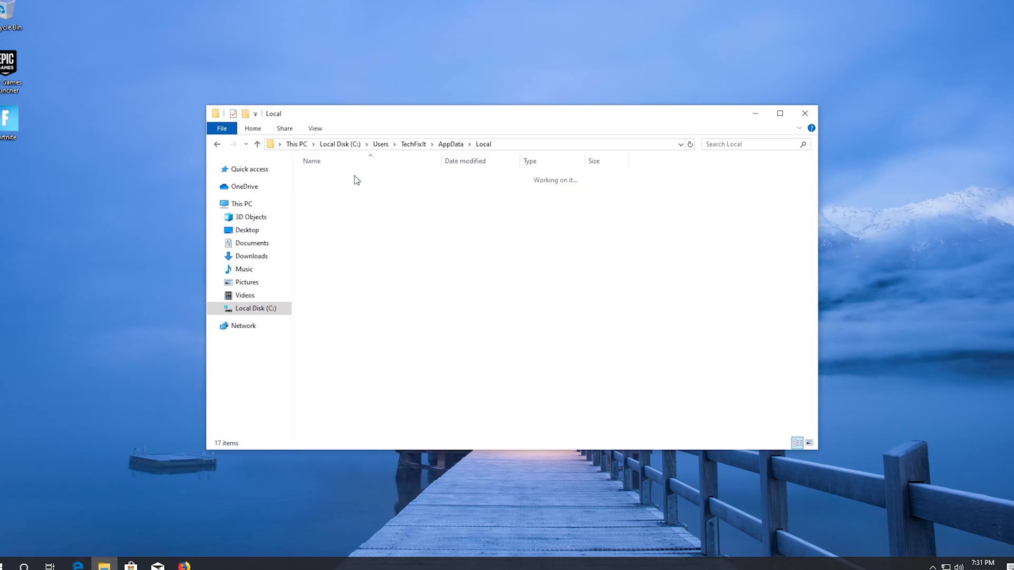
click(343, 222)
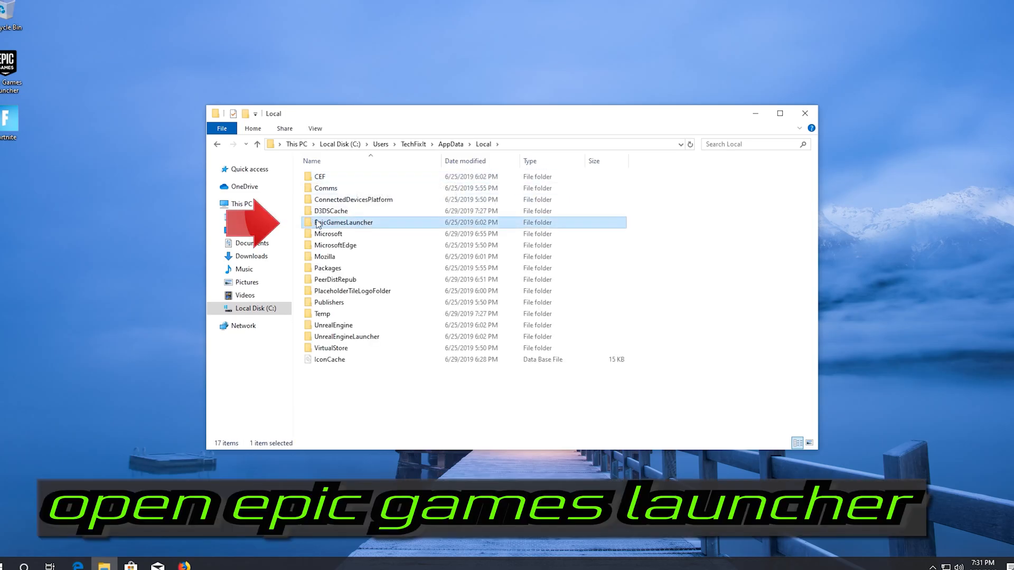
mouse_move(432, 225)
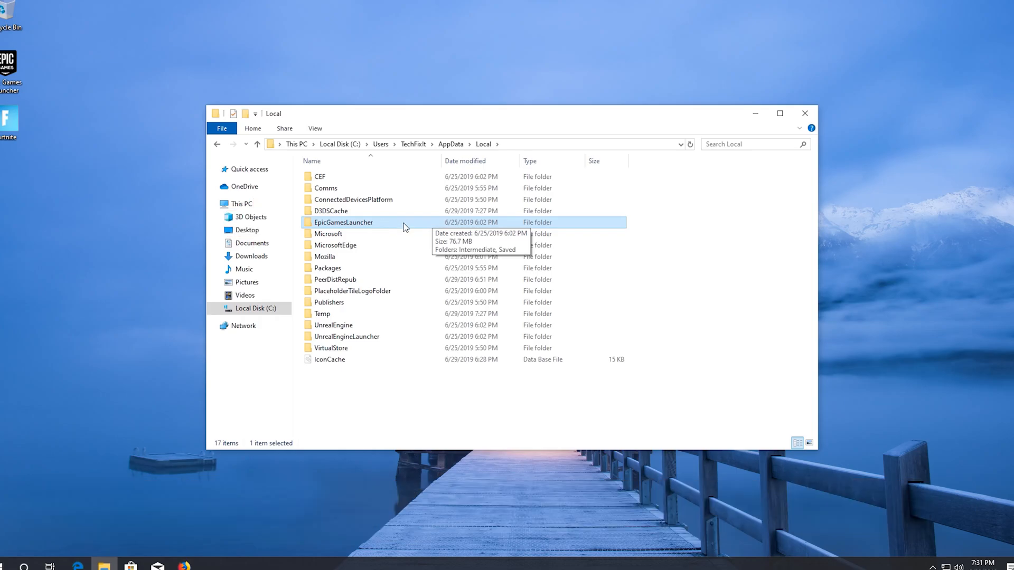
double_click(343, 222)
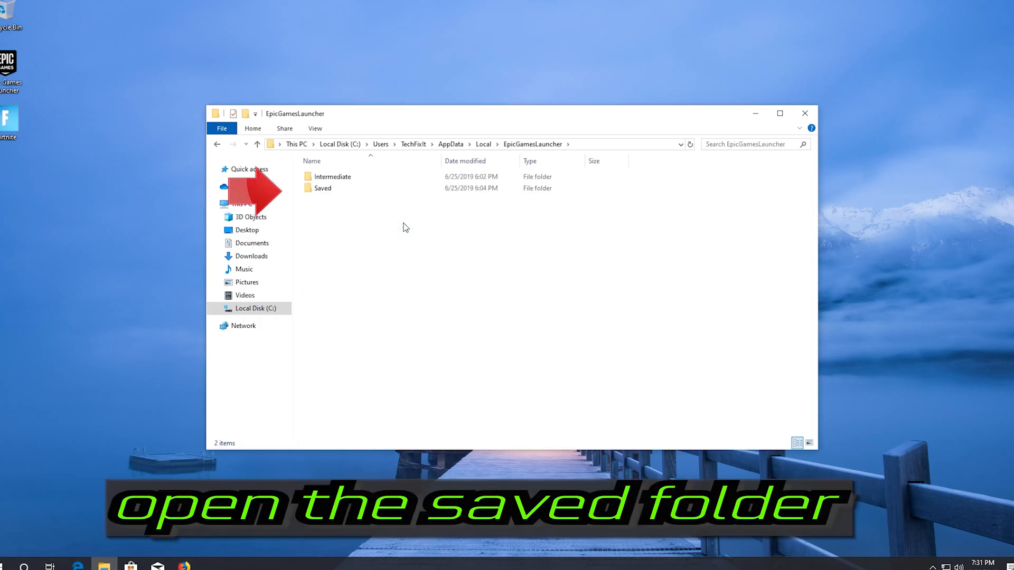
click(322, 188)
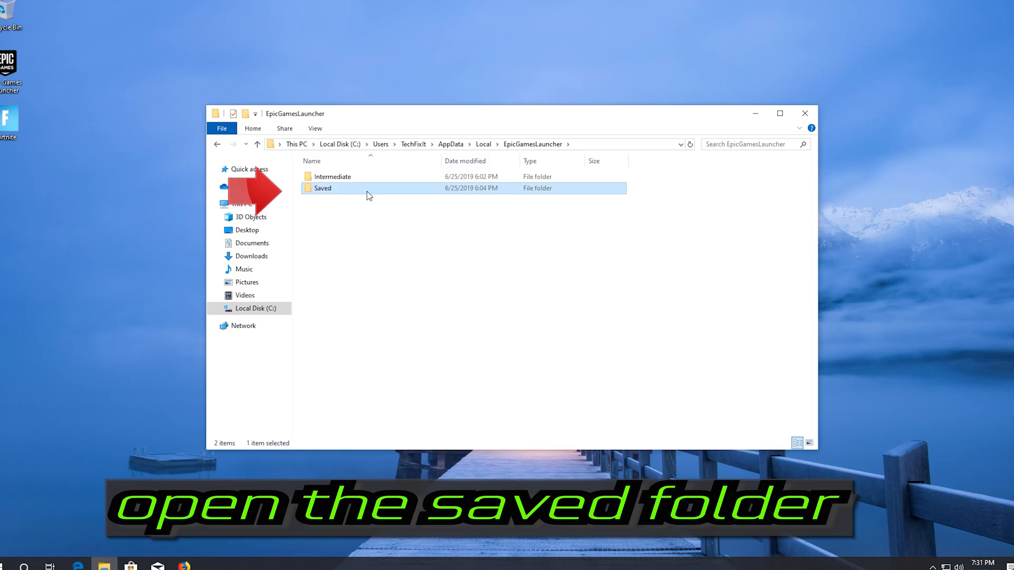
mouse_move(364, 194)
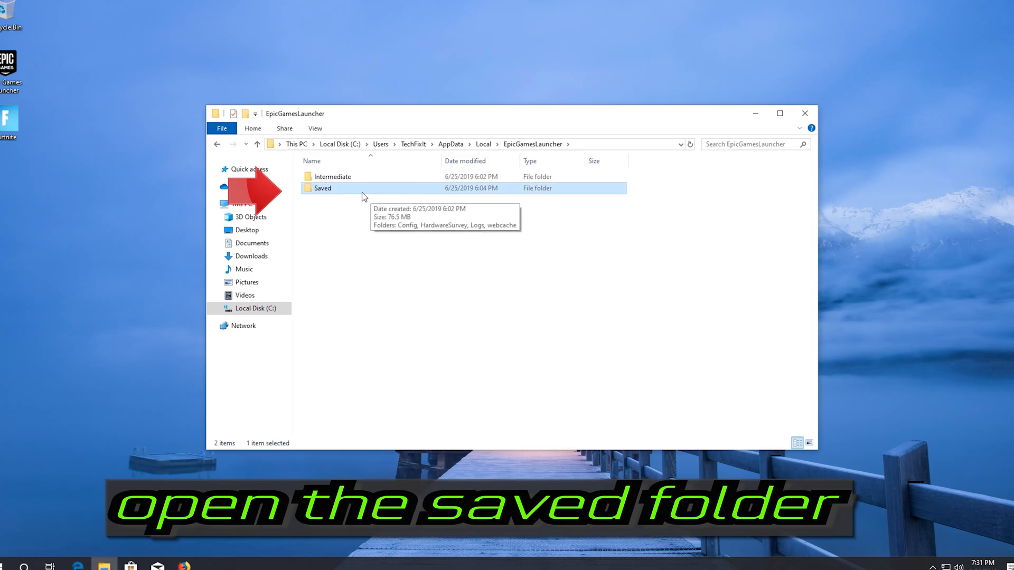
double_click(322, 188)
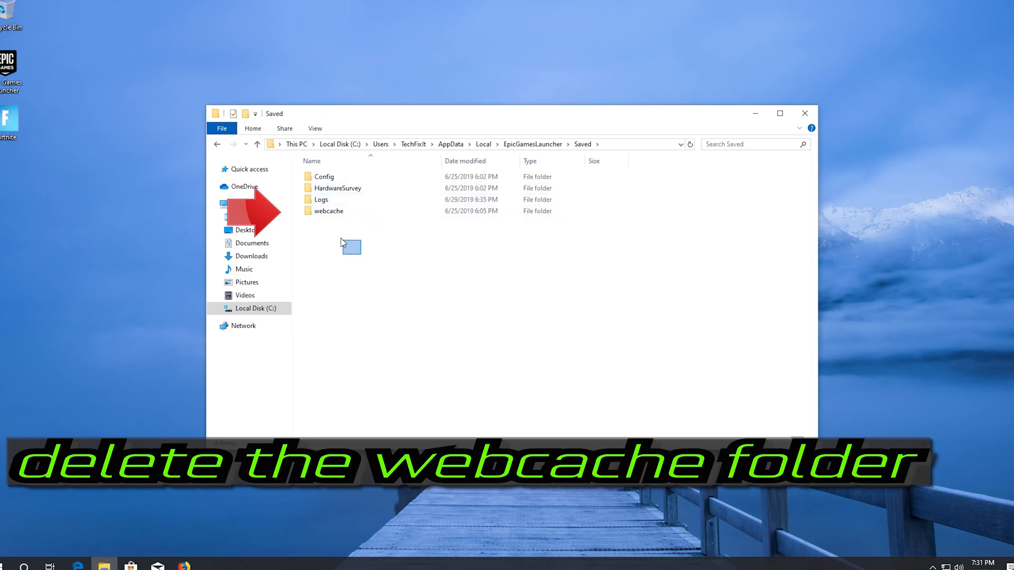
- Delete the webcache folder and close the File Explorer window
click(328, 210)
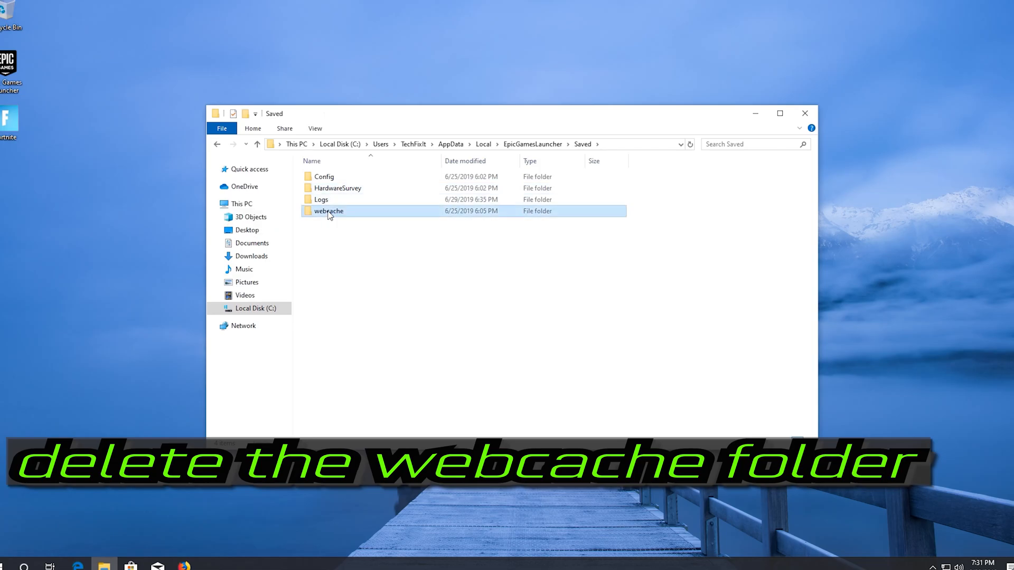
key(Delete)
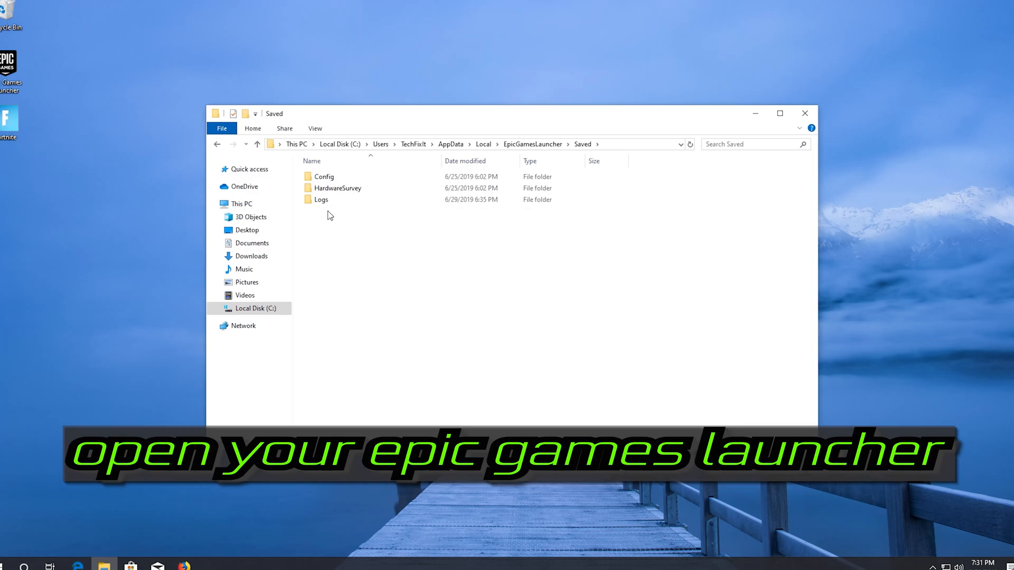
mouse_move(804, 114)
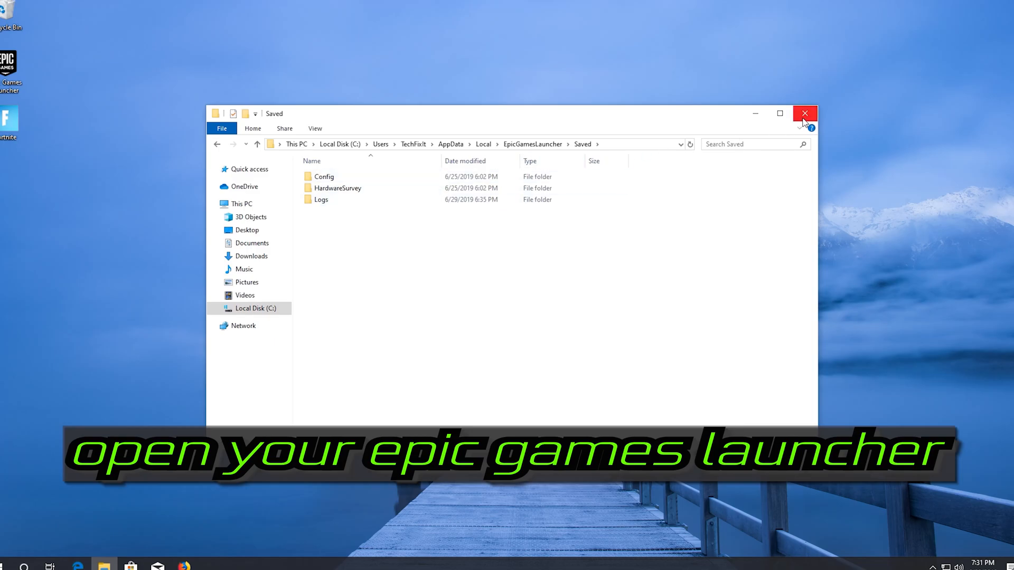
click(805, 113)
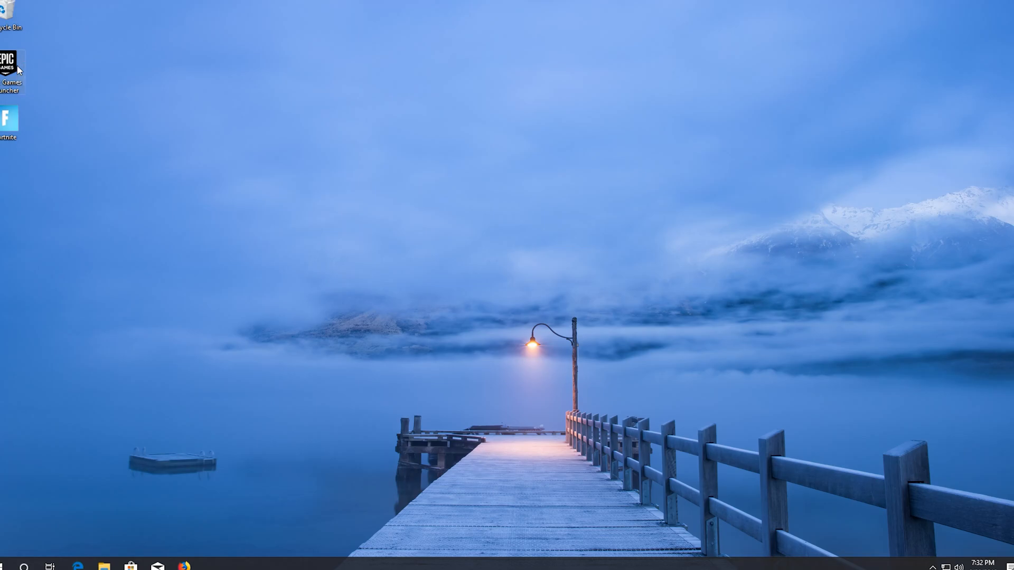
double_click(8, 64)
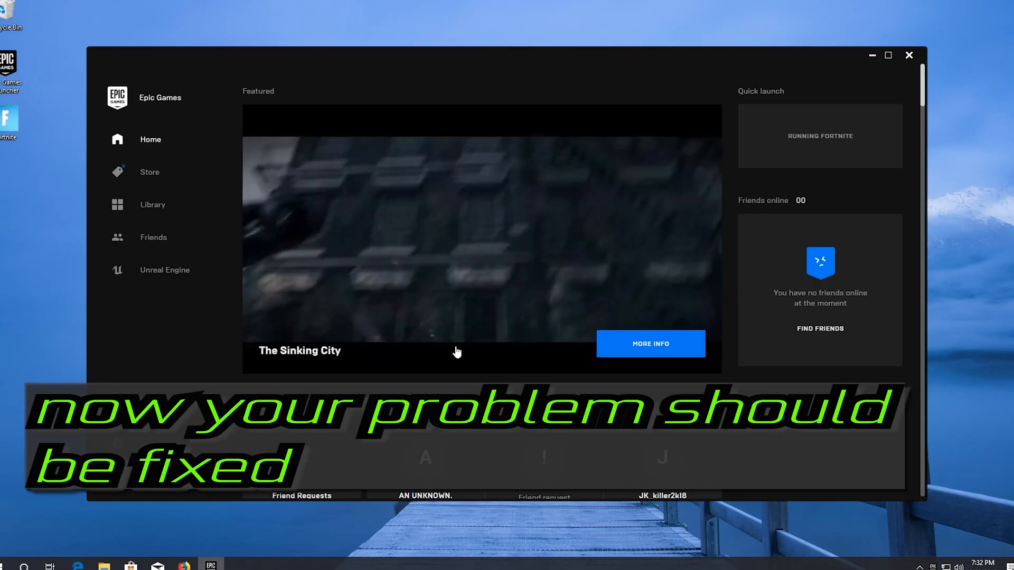
click(908, 55)
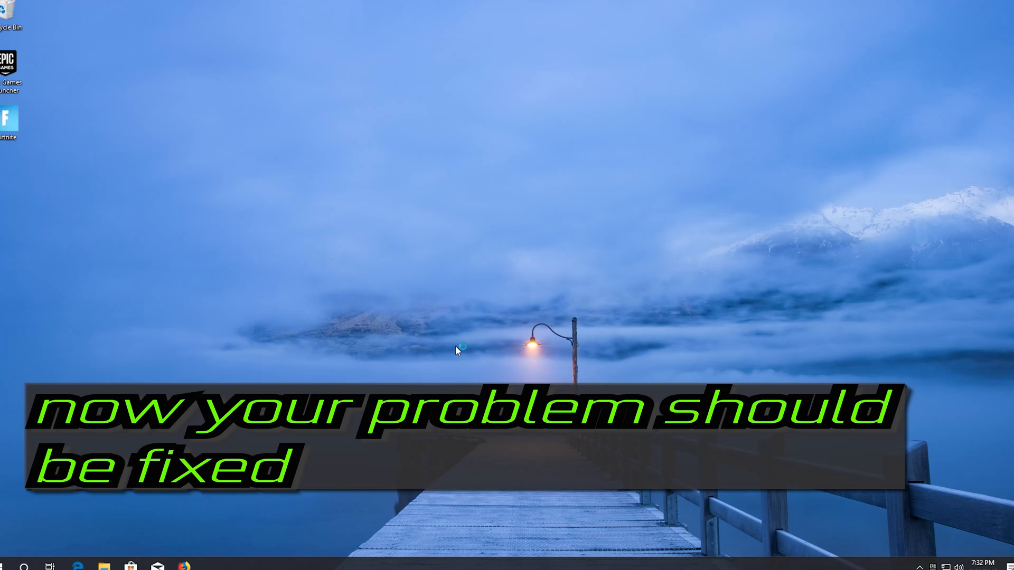
click(6, 567)
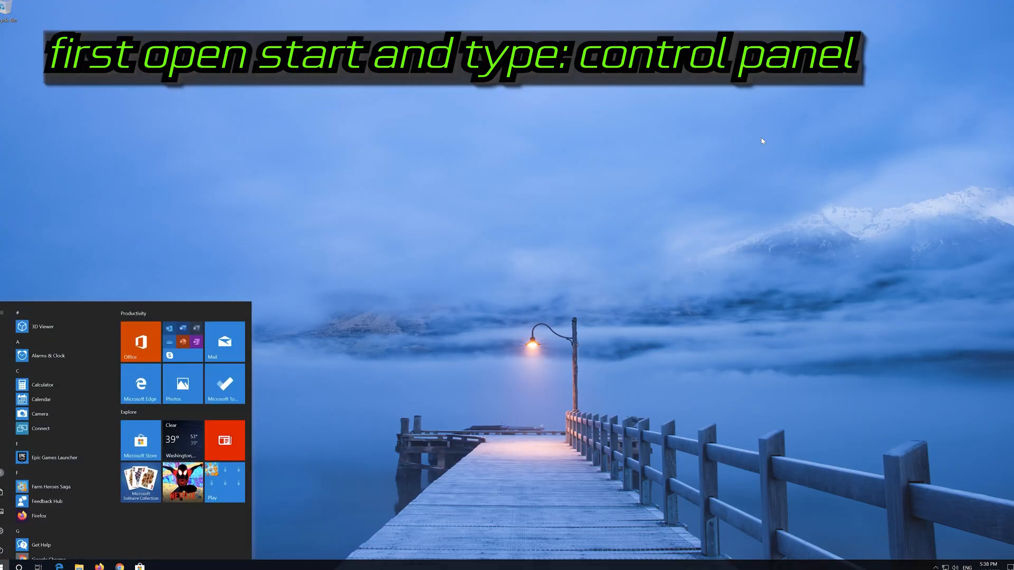
- Search for Control Panel and go to Network and Internet, then Network and Sharing Center
text(control panel)
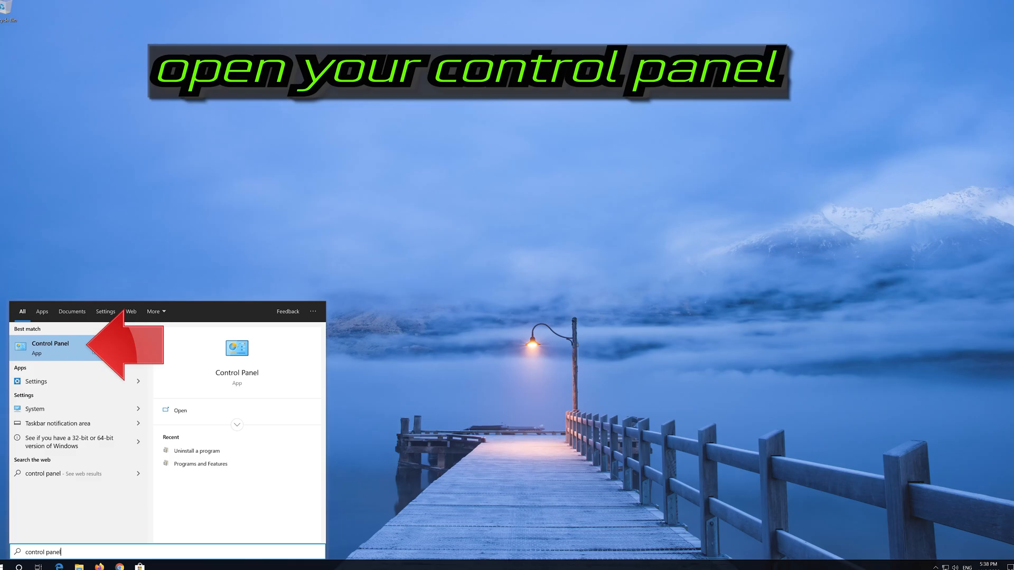
click(51, 347)
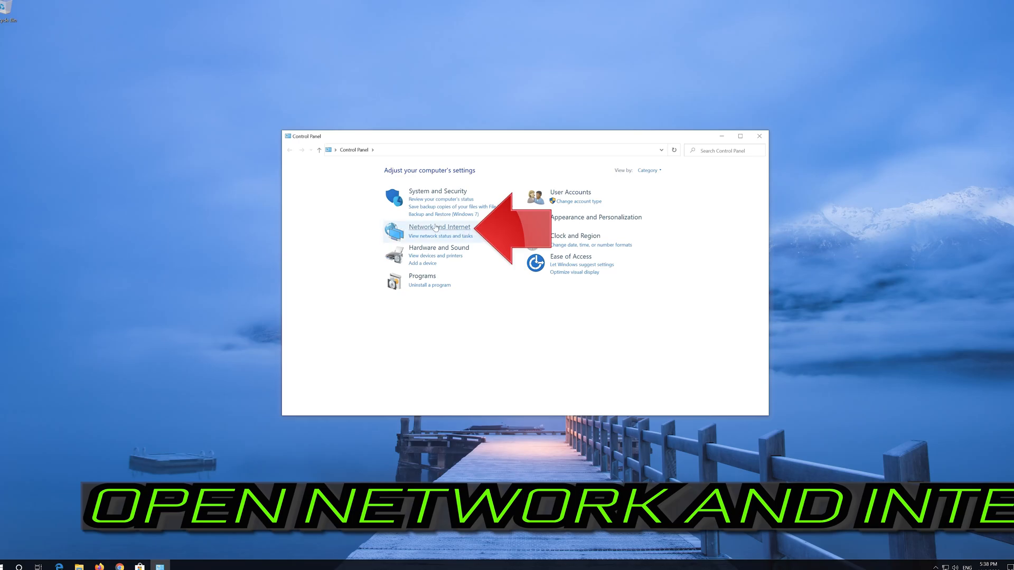
click(438, 227)
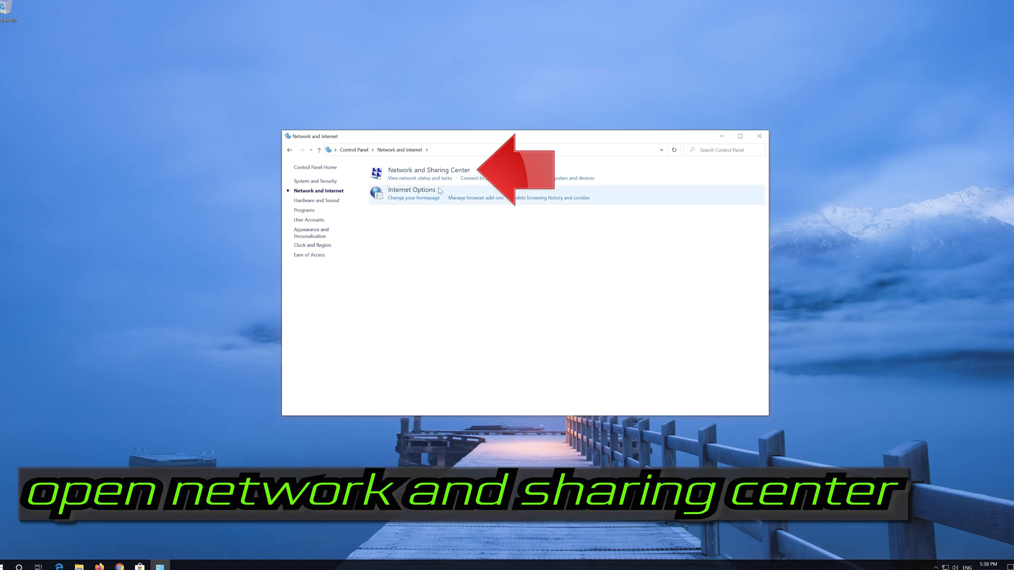
mouse_move(428, 173)
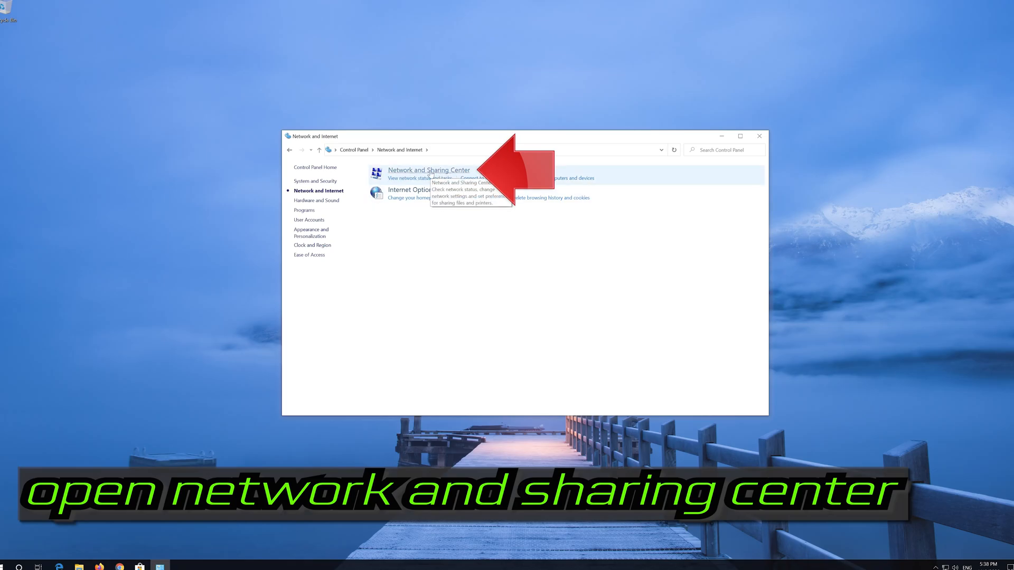
click(428, 170)
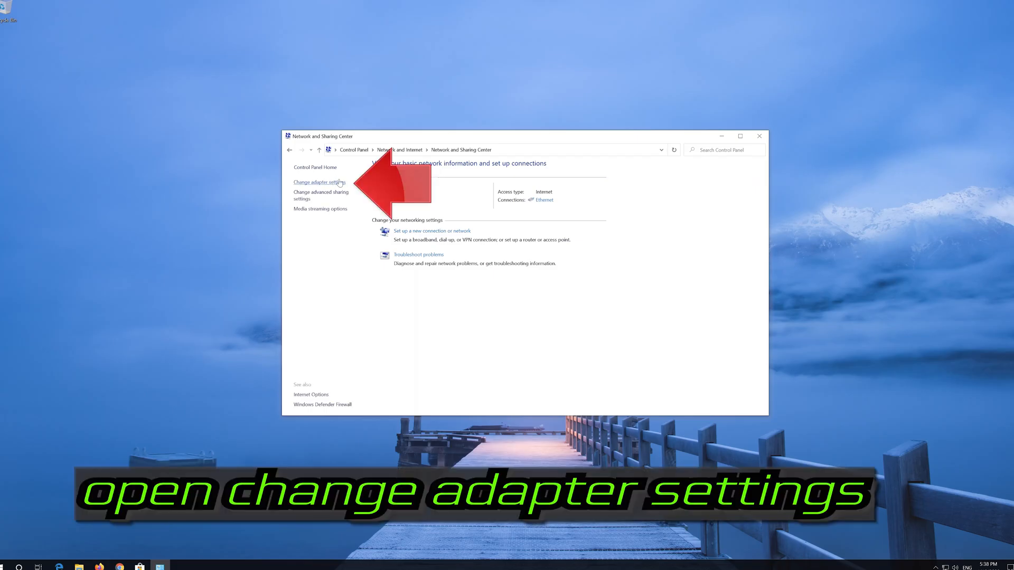
- Open the Ethernet adapter's Properties from Network Connections and select Internet Protocol Version 4 (TCP/IPv4)
click(318, 182)
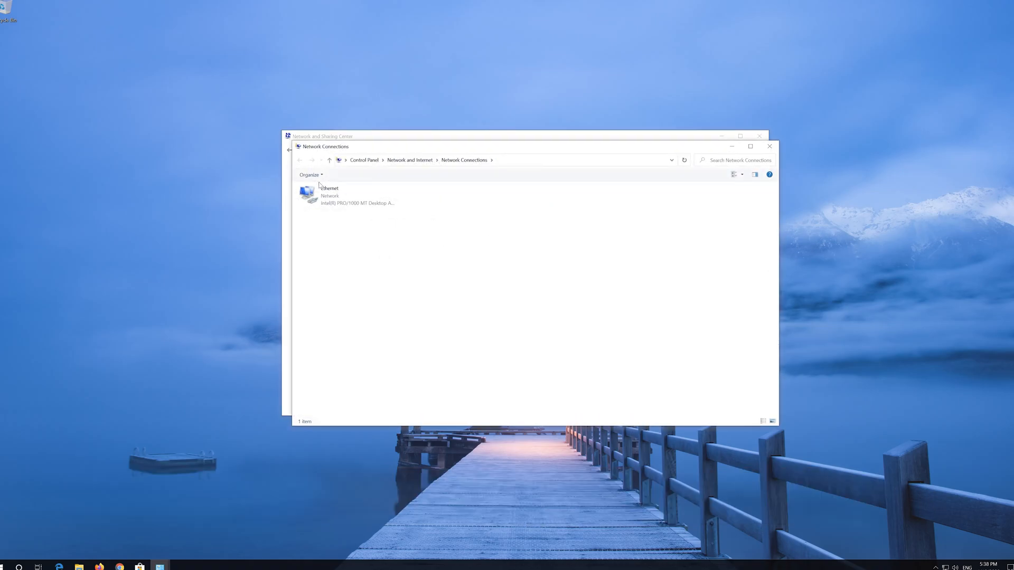
click(347, 196)
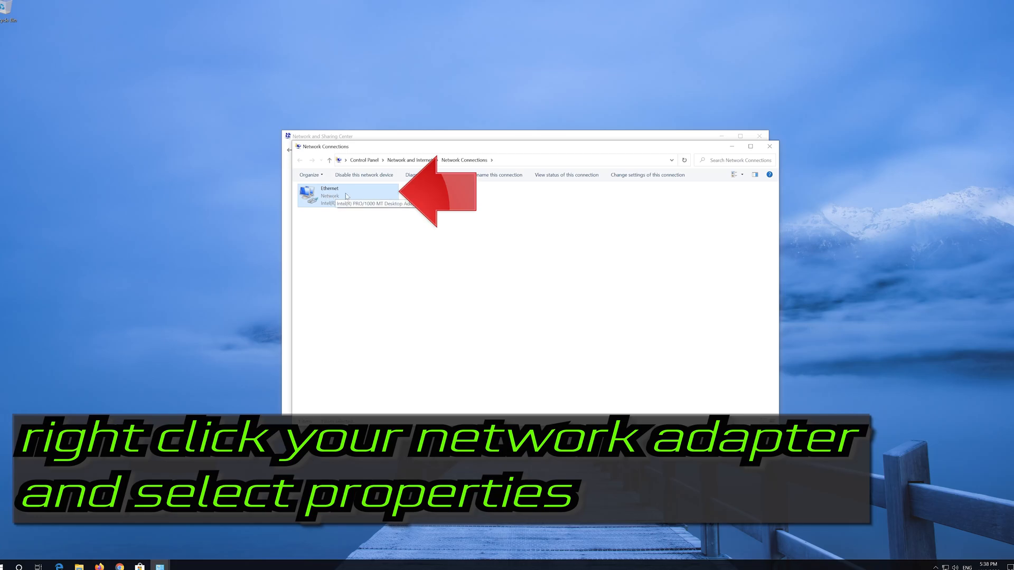
right_click(331, 196)
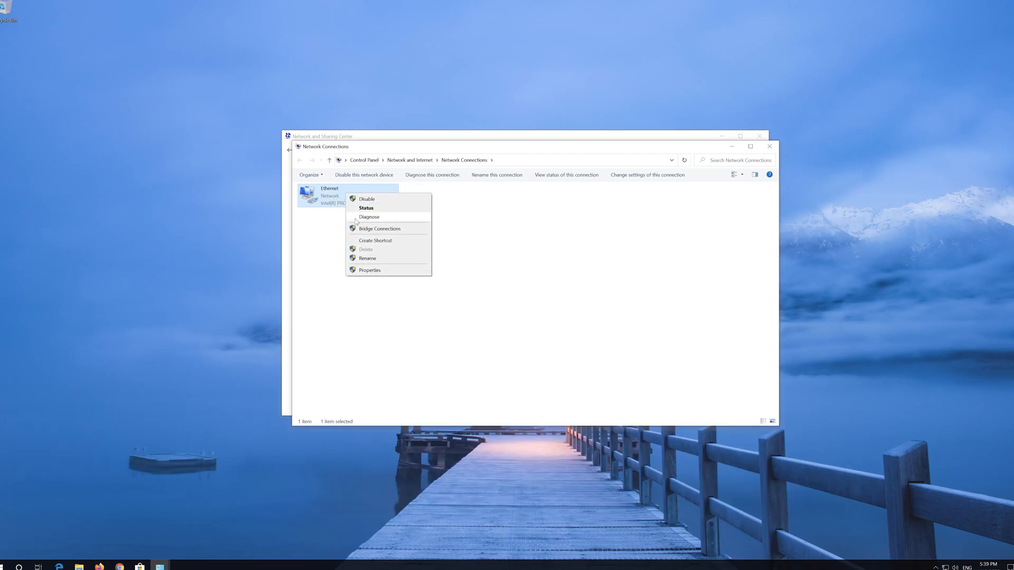
mouse_move(380, 274)
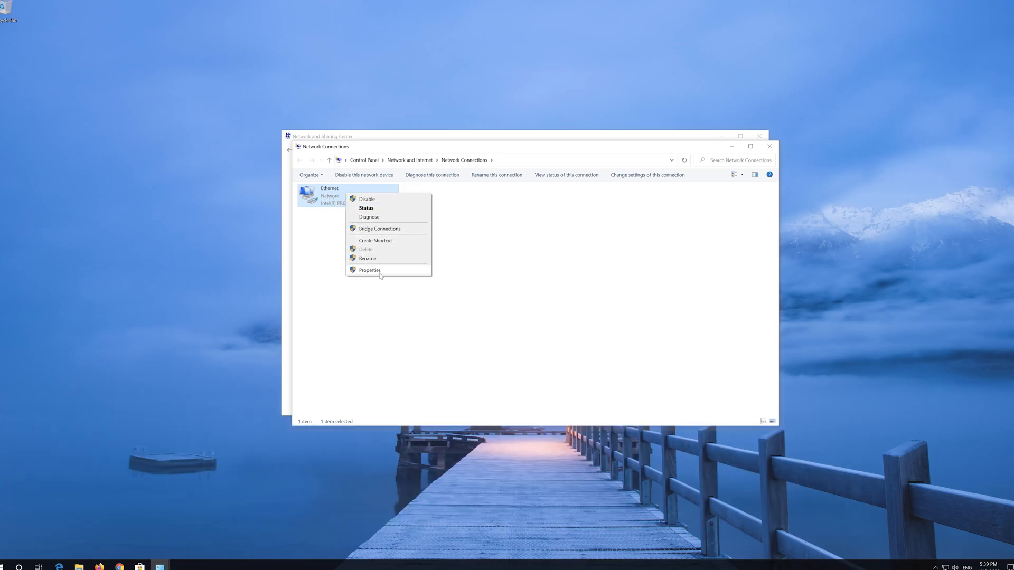
click(369, 271)
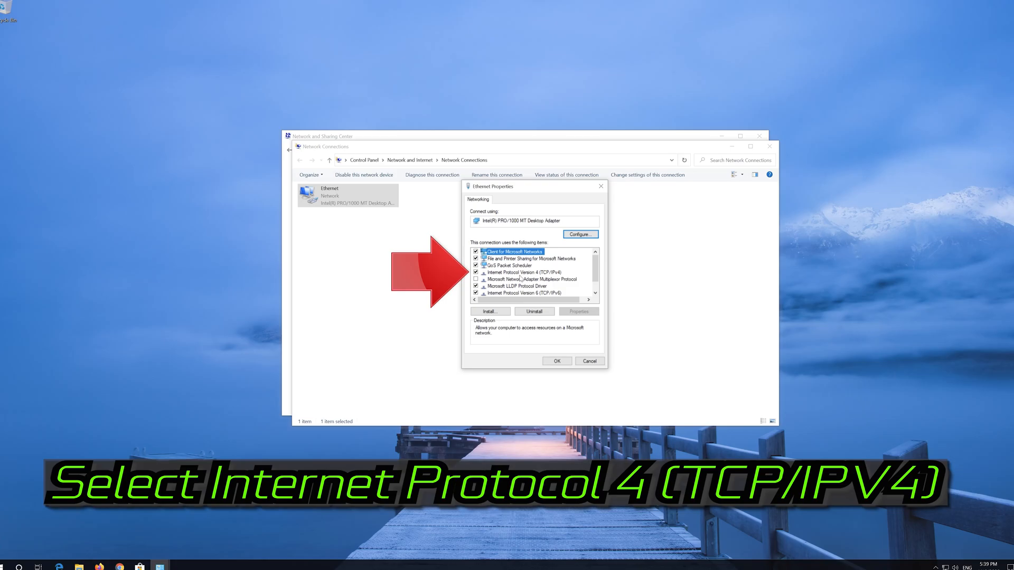
click(524, 272)
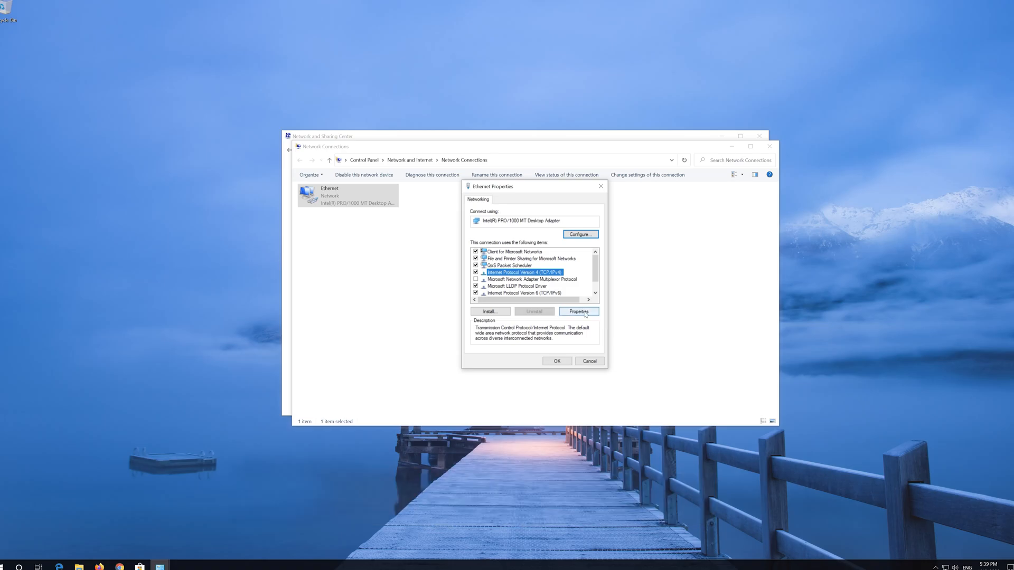
- Set IPv4 to use manual DNS servers, preferred 1.1.1.1 and alternate 1.0.0.1, and confirm
click(578, 311)
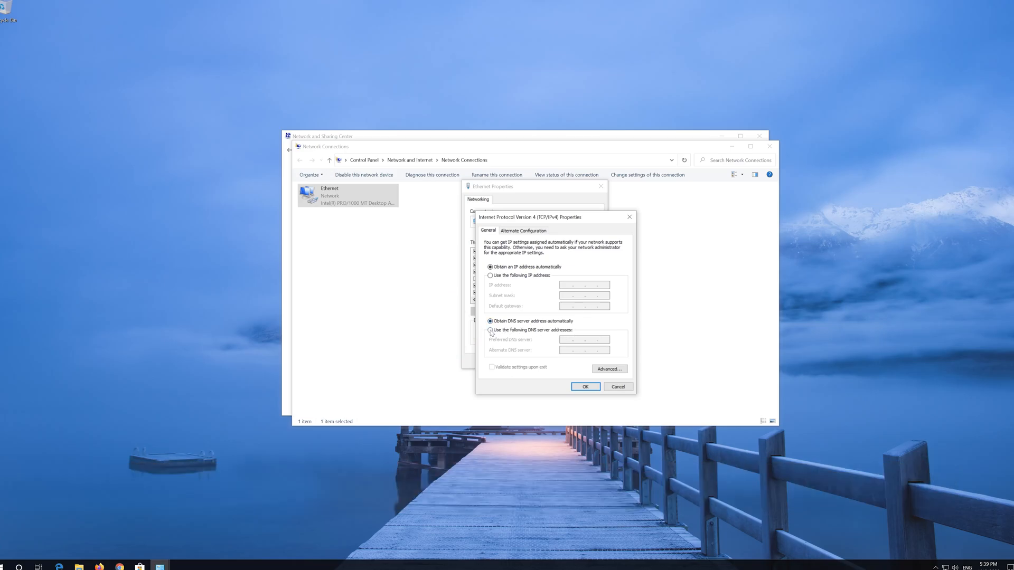
click(490, 331)
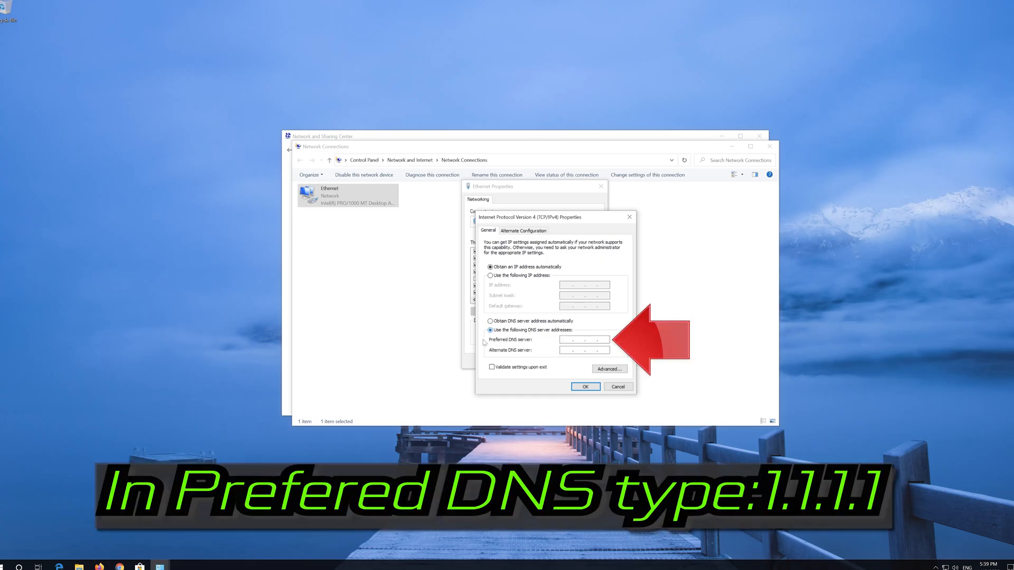
click(584, 339)
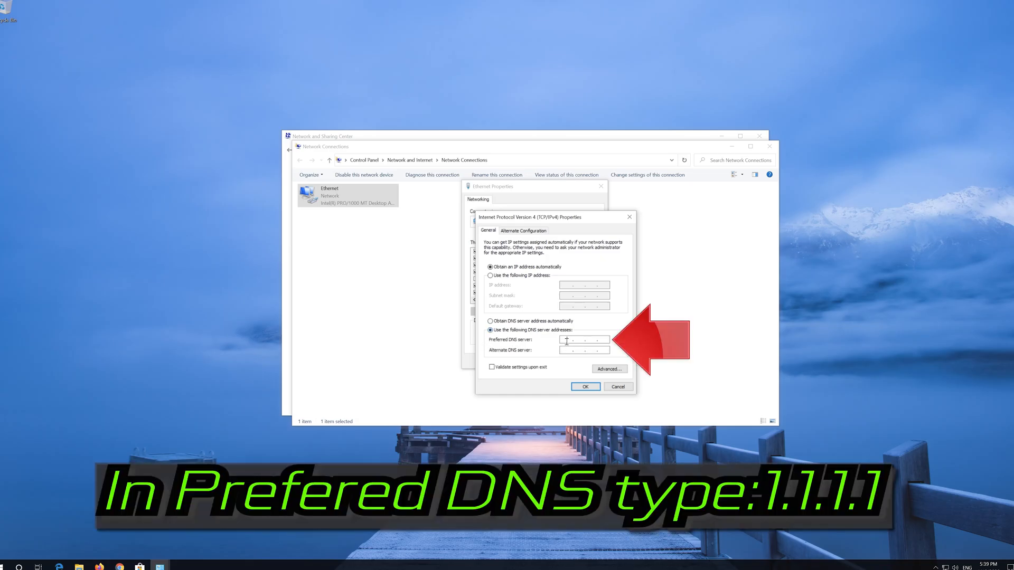
text(1)
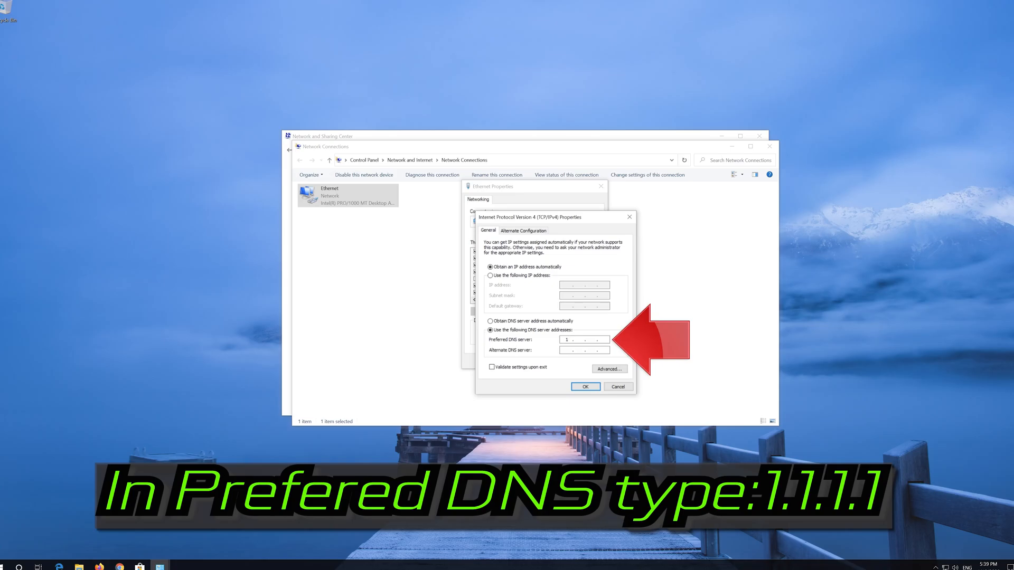
text(1)
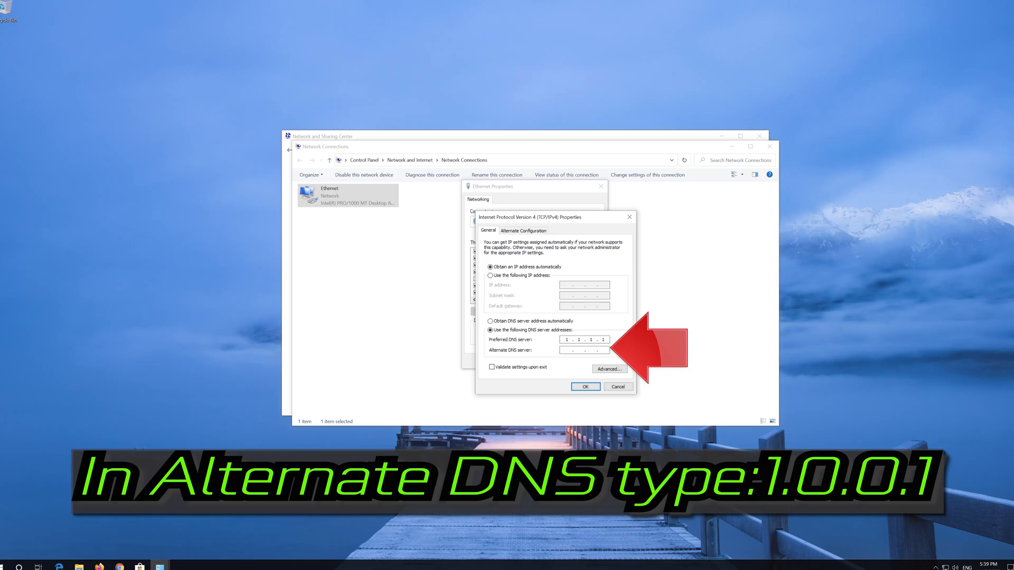
click(580, 349)
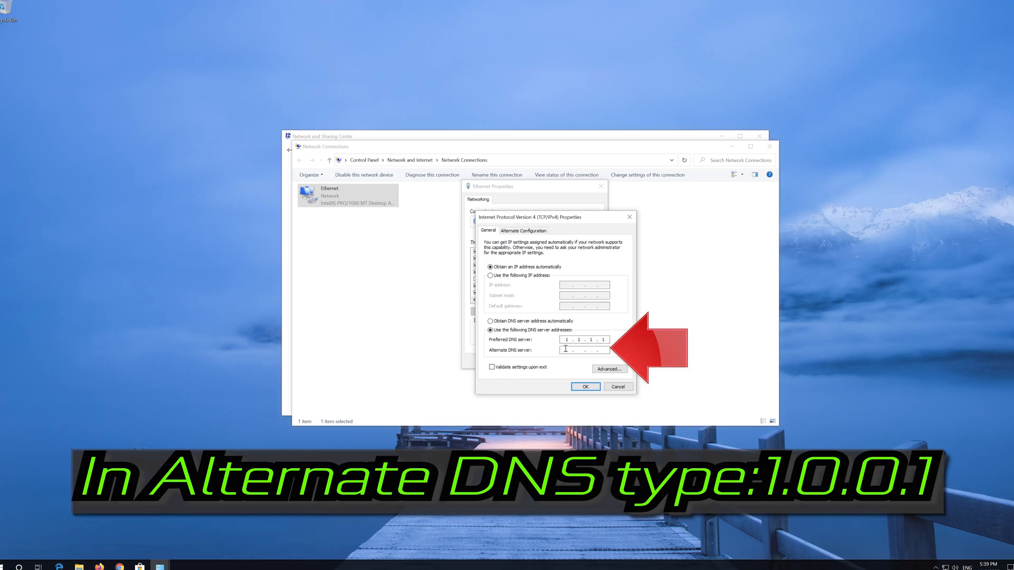
text(1 . 0 . 0 . 1)
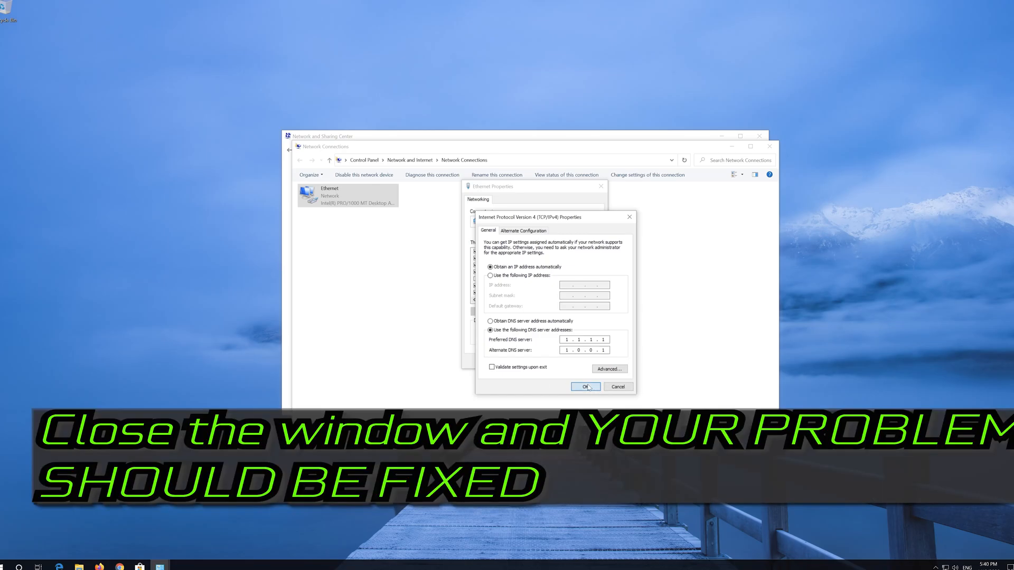
click(584, 386)
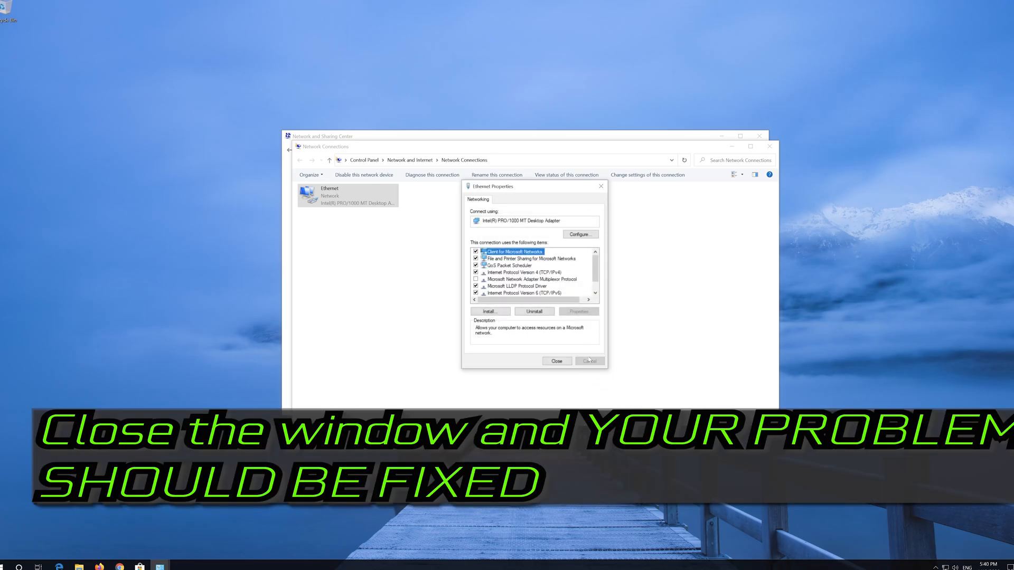